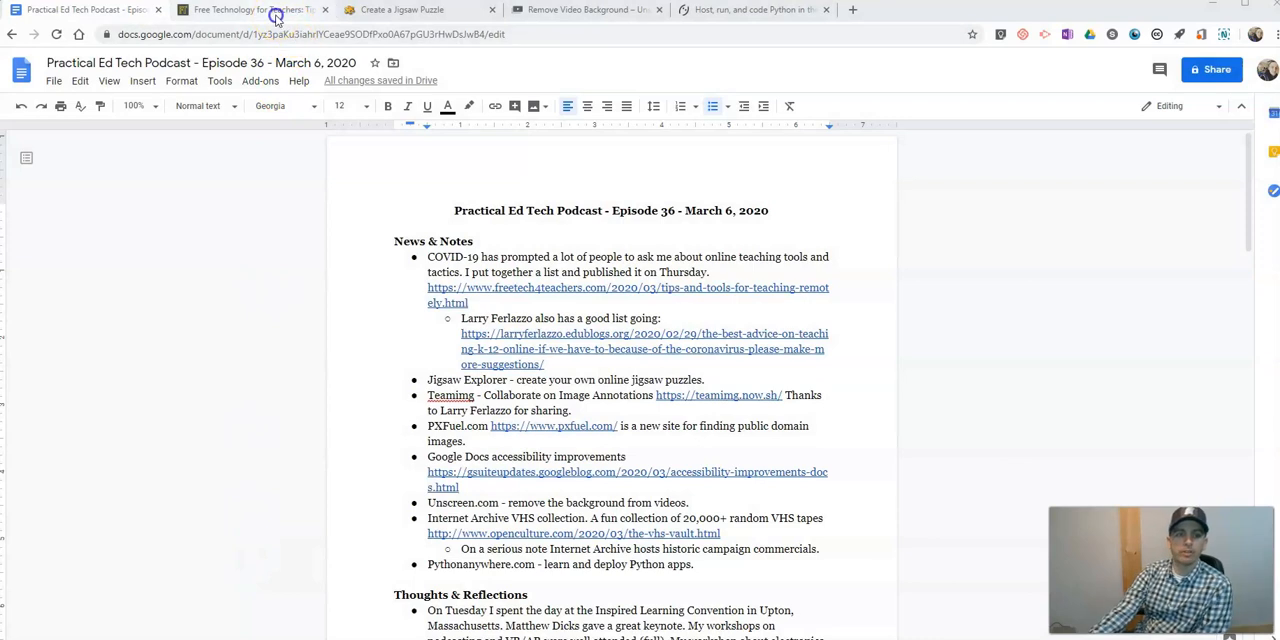
Switch from the show notes to the Free Technology for Teachers remote-teaching post.
{"action": "left_click", "coordinate": [250, 9]}
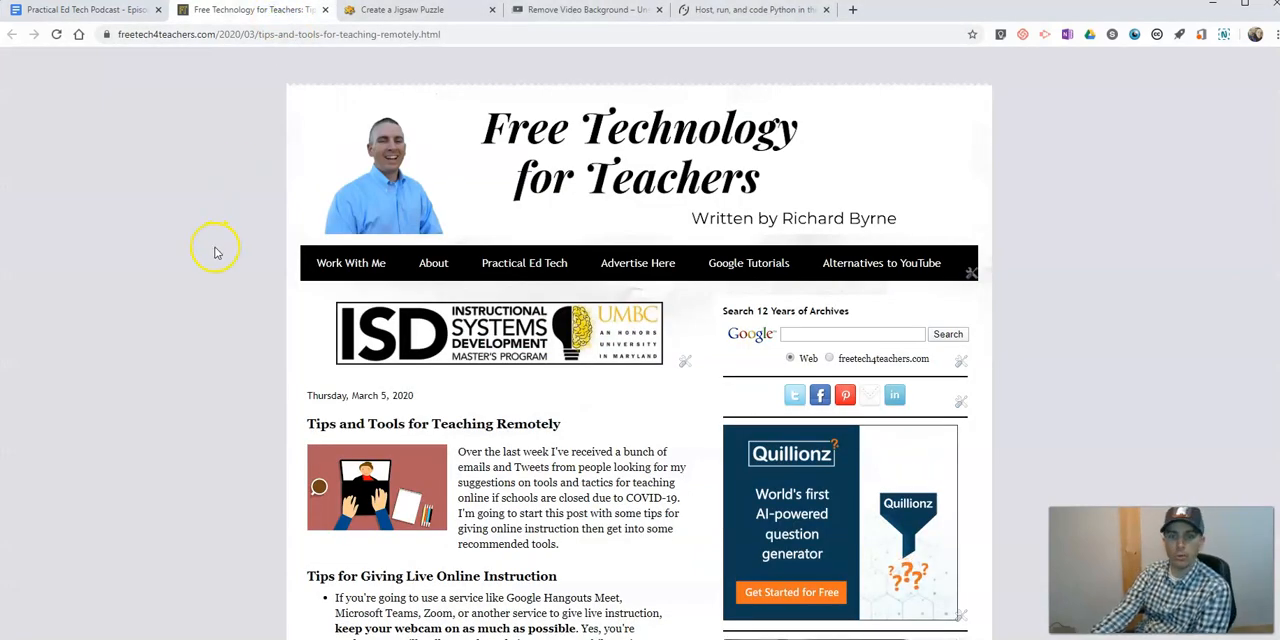
{"action": "scroll", "scroll_direction": "down", "scroll_amount": 3}
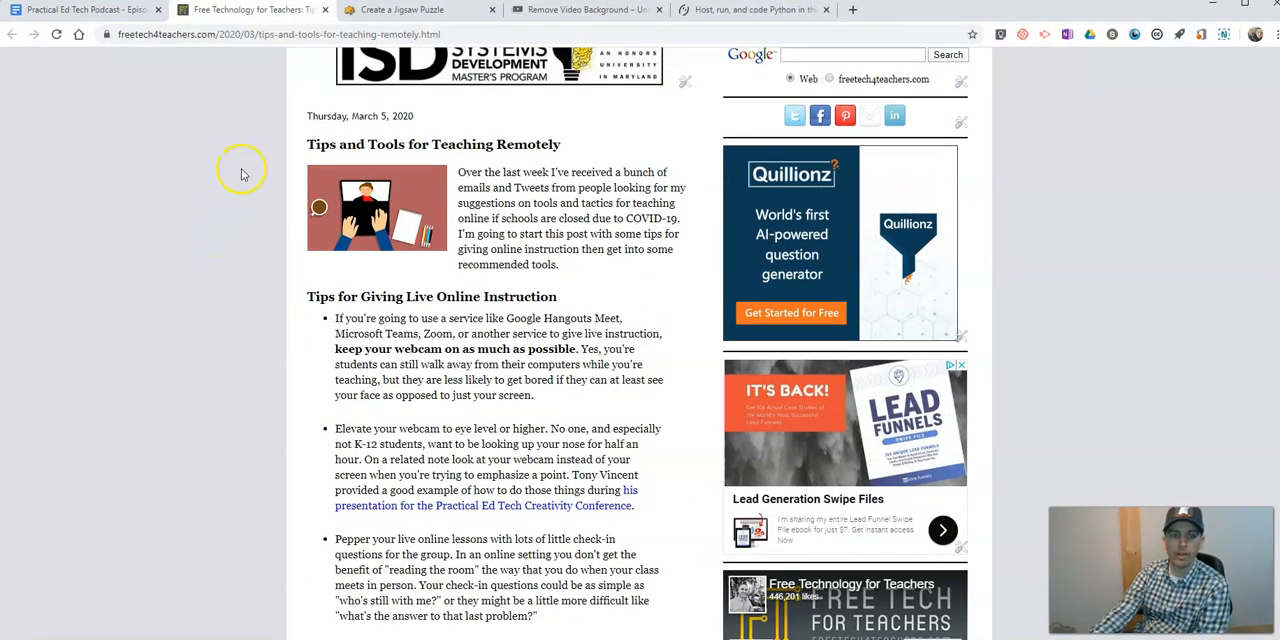
{"action": "mouse_move", "coordinate": [257, 245]}
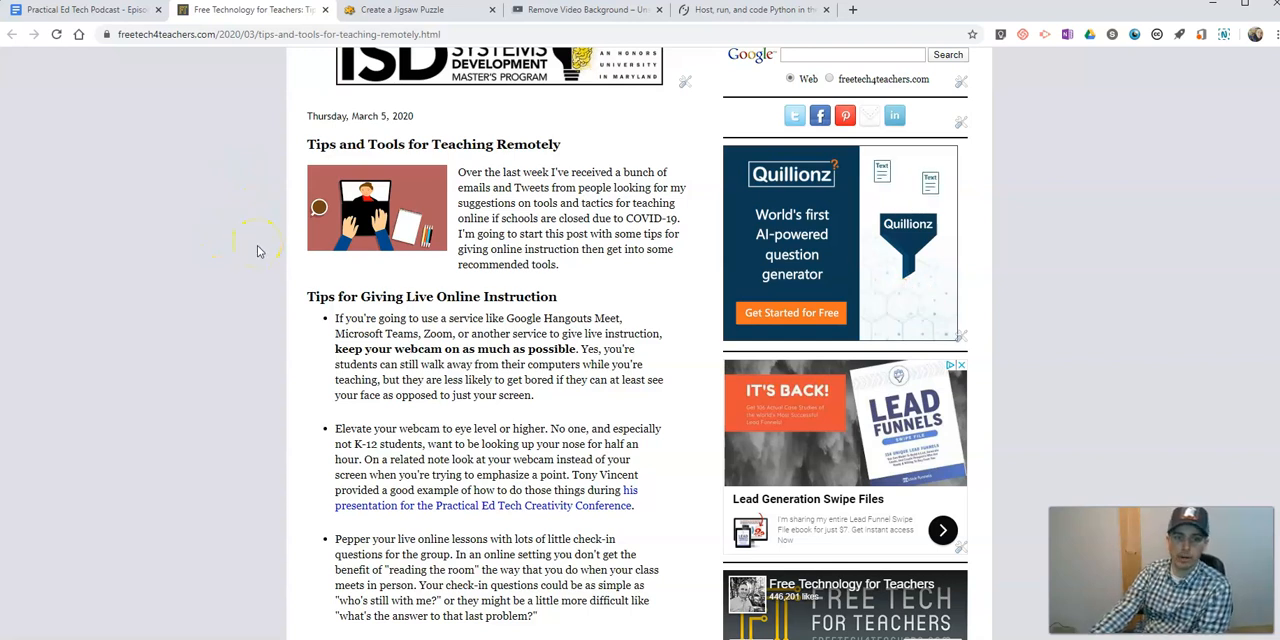
{"action": "scroll", "scroll_direction": "down", "scroll_amount": 3}
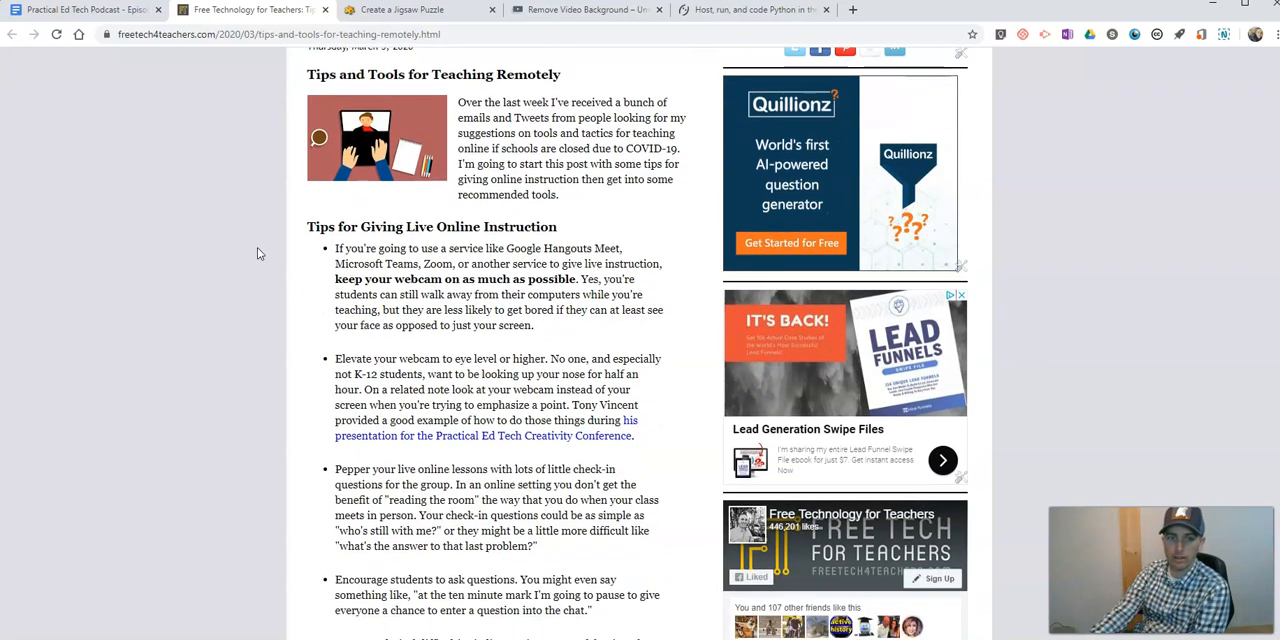
{"action": "scroll", "scroll_direction": "up", "scroll_amount": 3}
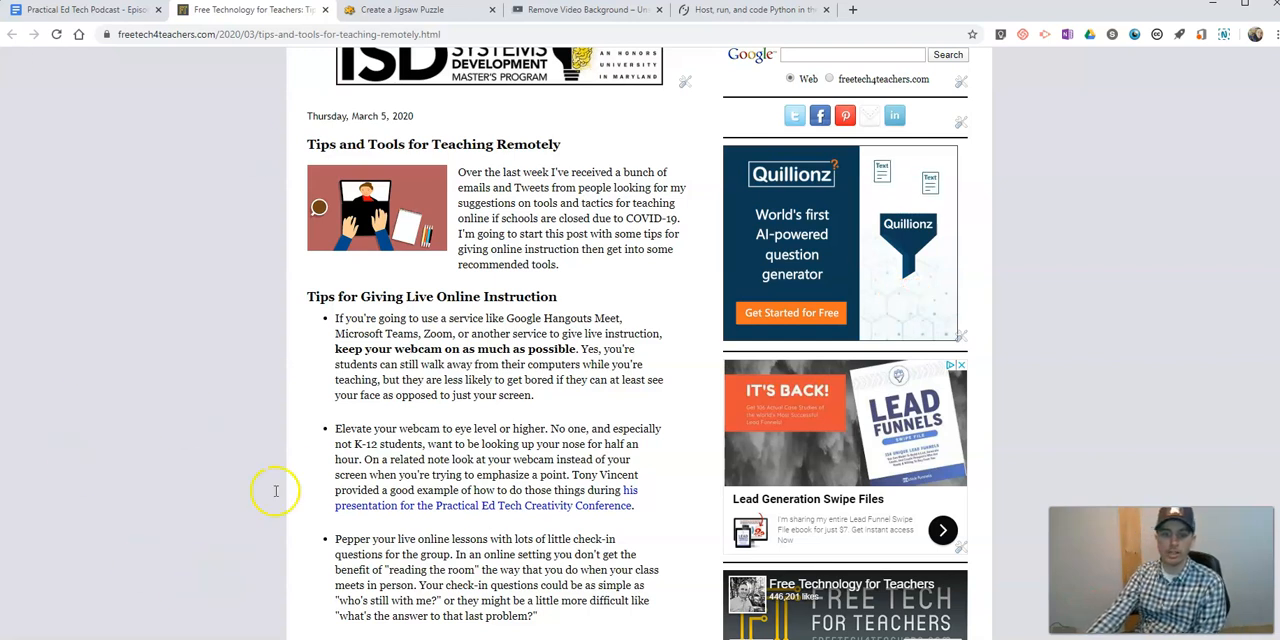
{"action": "scroll", "scroll_direction": "down", "scroll_amount": 3}
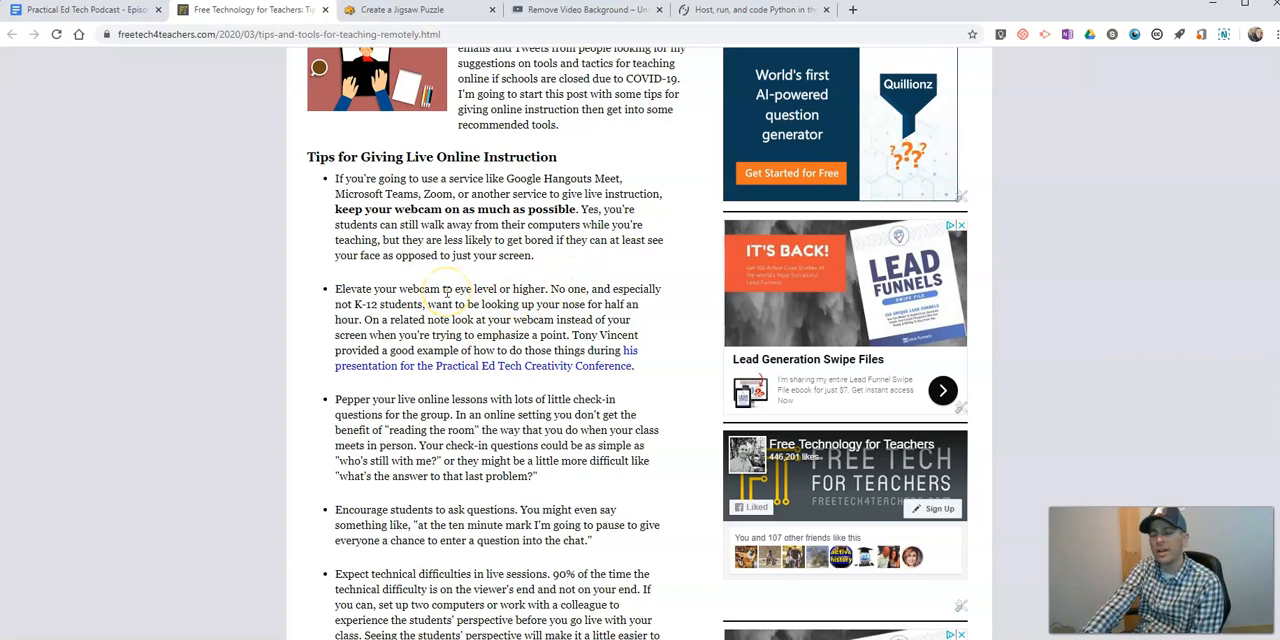
{"action": "scroll", "scroll_direction": "down", "scroll_amount": 3}
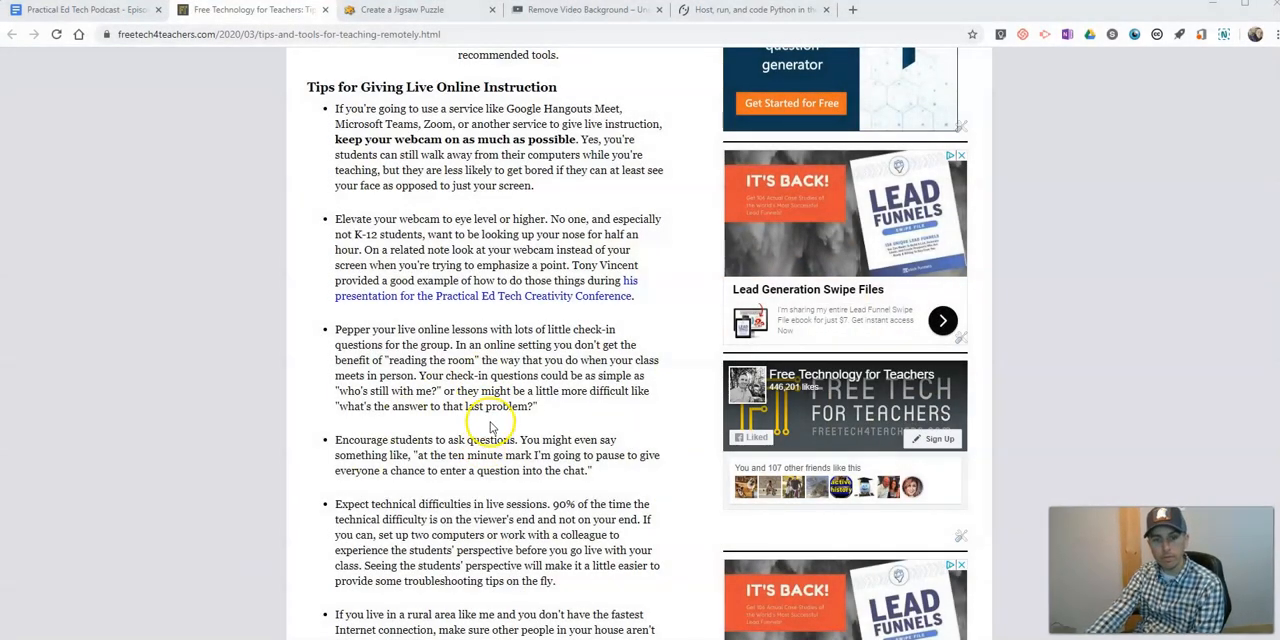
{"action": "scroll", "scroll_direction": "down", "scroll_amount": 3}
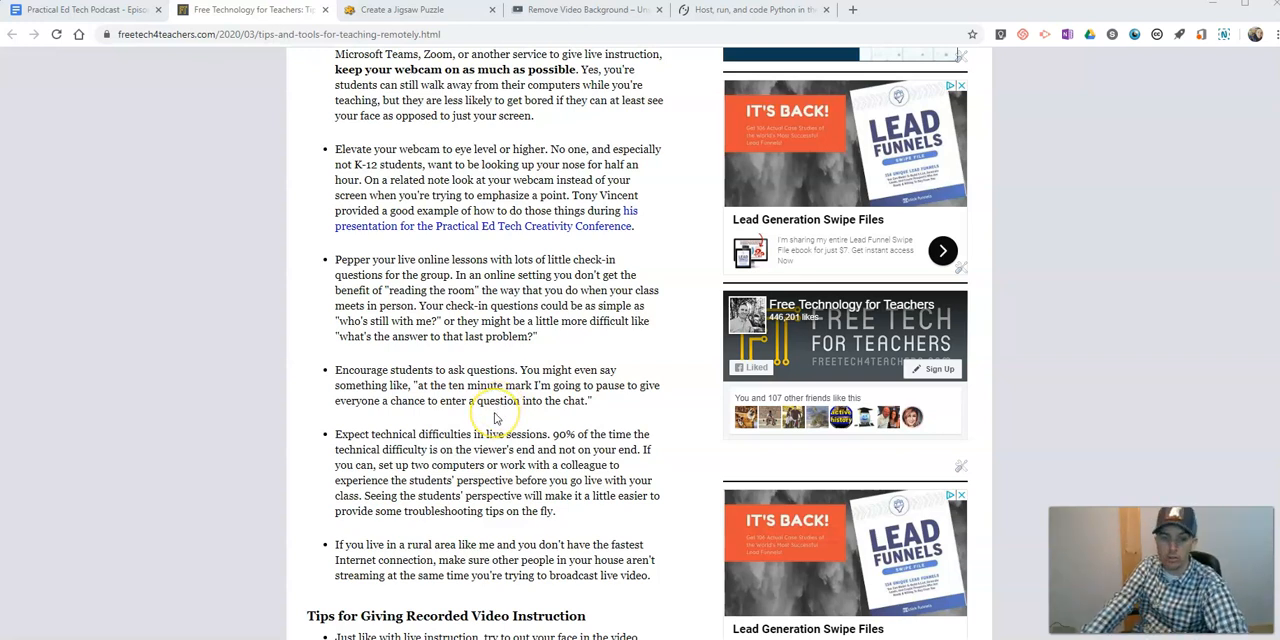
{"action": "mouse_move", "coordinate": [494, 415]}
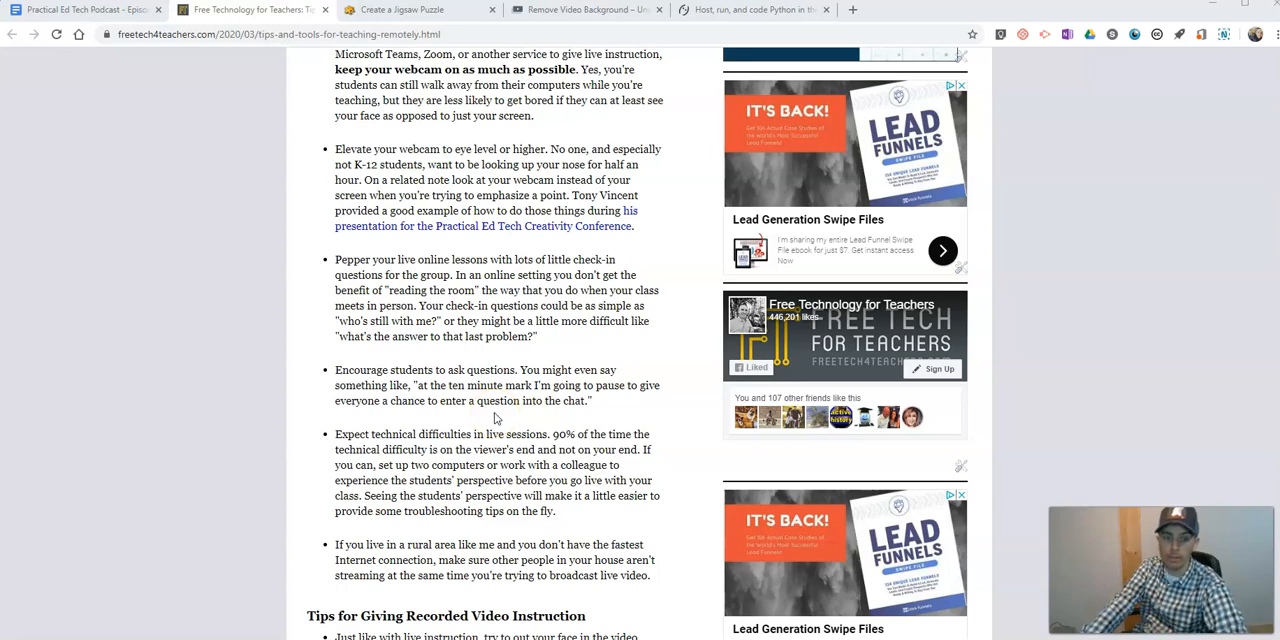
{"action": "scroll", "scroll_direction": "down", "scroll_amount": 3}
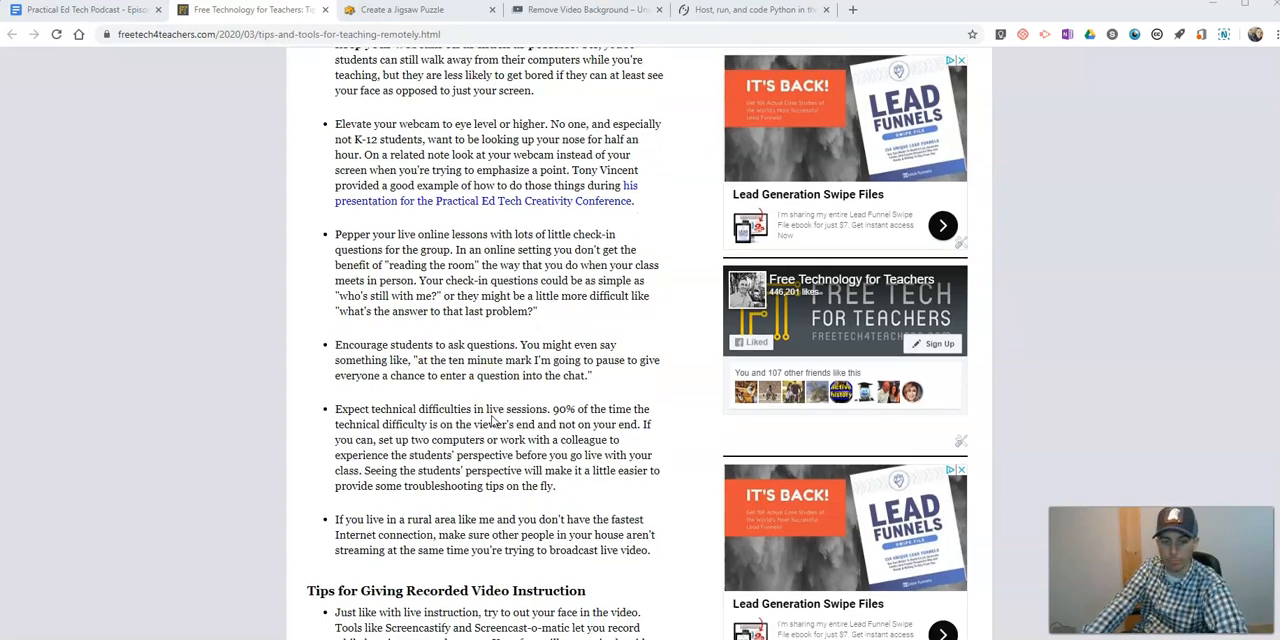
{"action": "scroll", "scroll_direction": "down", "scroll_amount": 3}
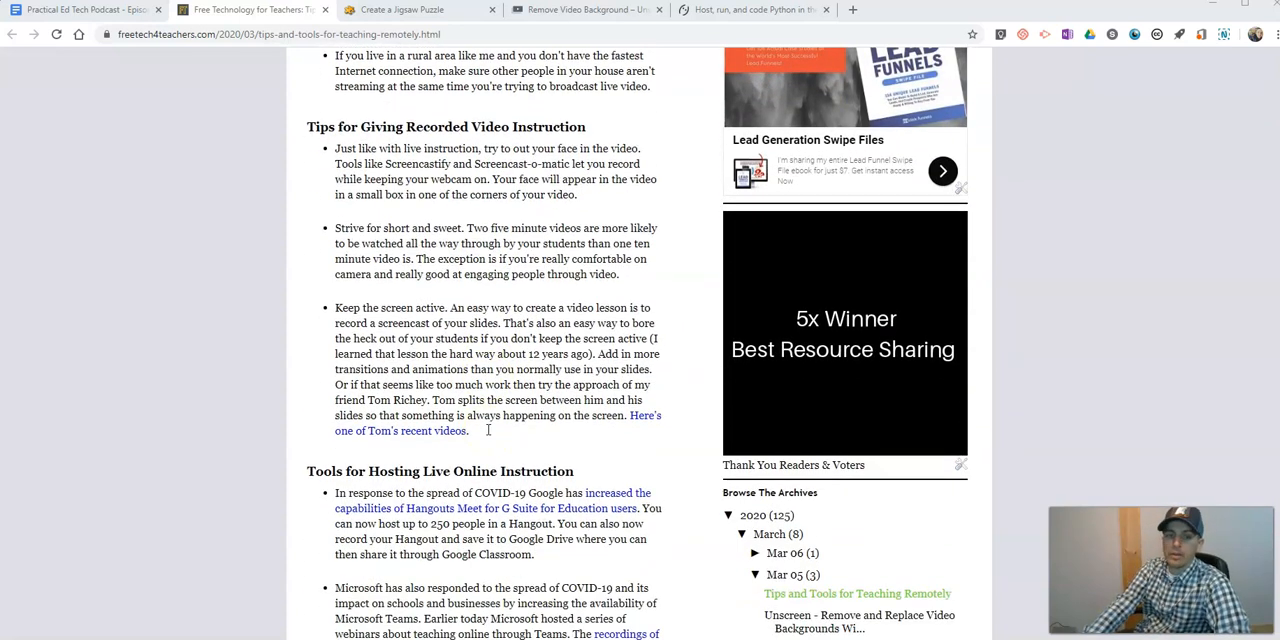
{"action": "scroll", "scroll_direction": "down", "scroll_amount": 3}
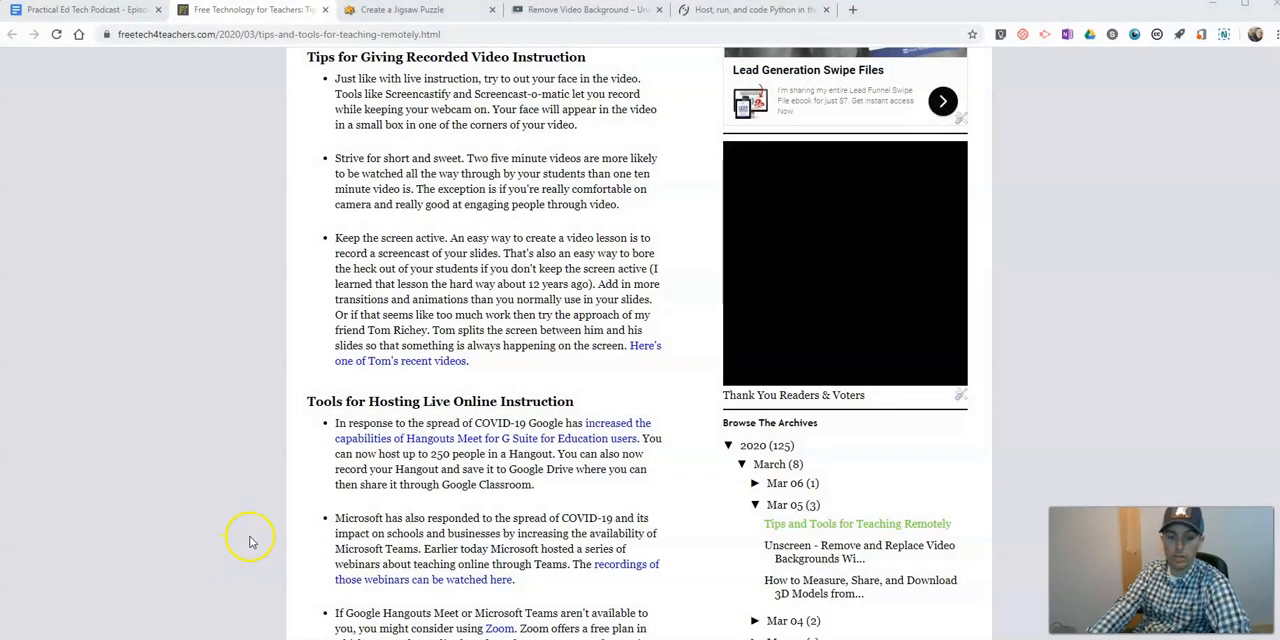
{"action": "scroll", "scroll_direction": "down", "scroll_amount": 3}
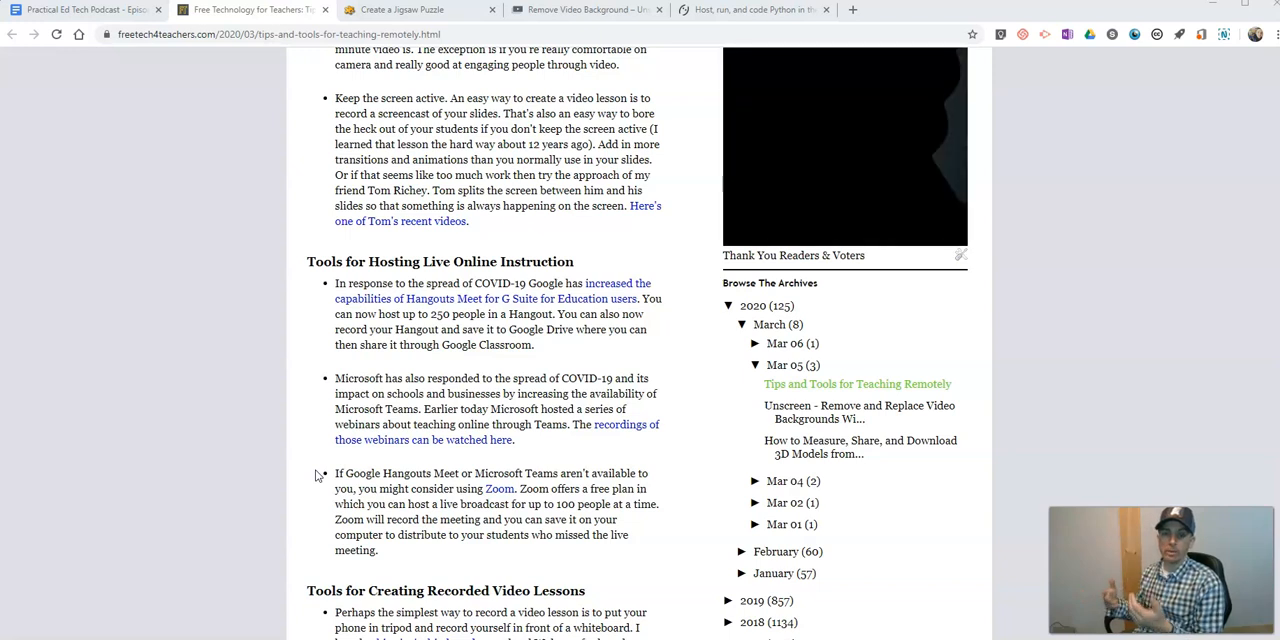
Scroll past the Zoom hosting option to the Tools for Creating Recorded Video Lessons heading.
{"action": "scroll", "scroll_direction": "down", "scroll_amount": 3}
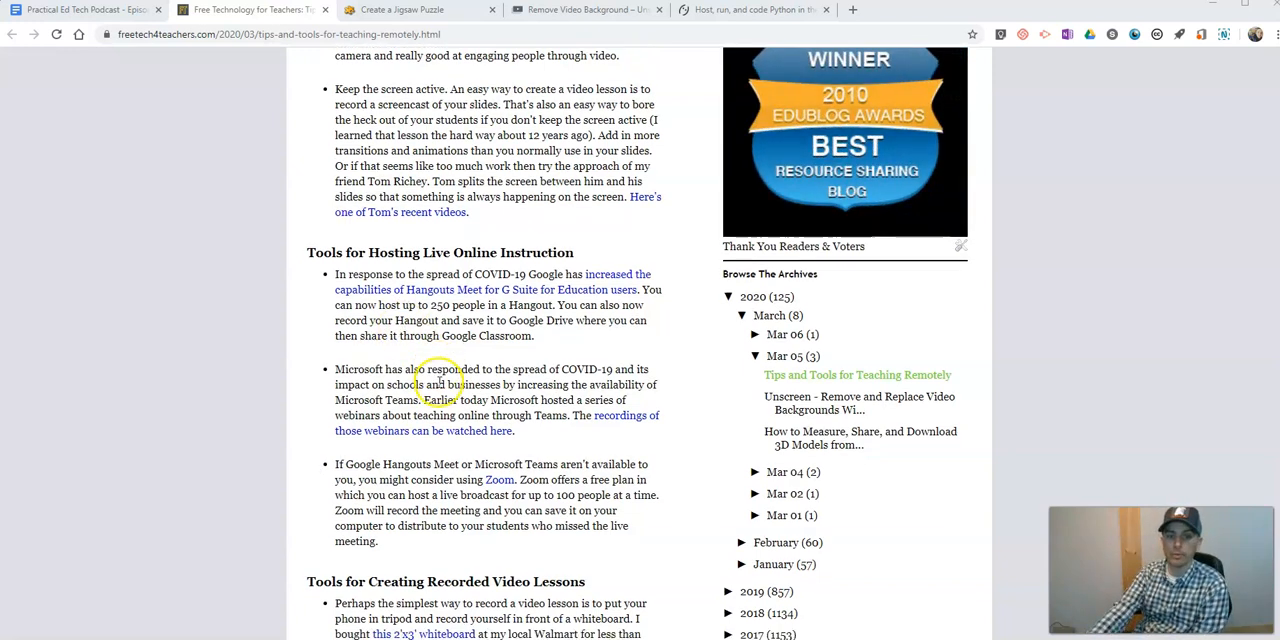
{"action": "scroll", "scroll_direction": "down", "scroll_amount": 3}
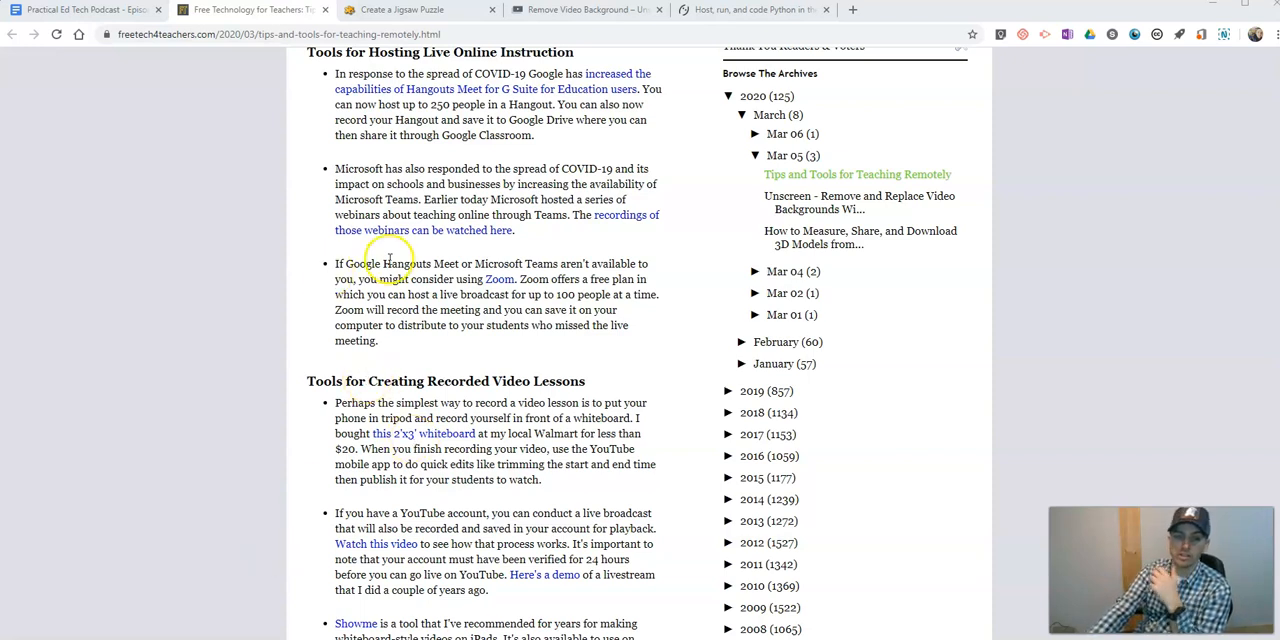
{"action": "mouse_move", "coordinate": [402, 307]}
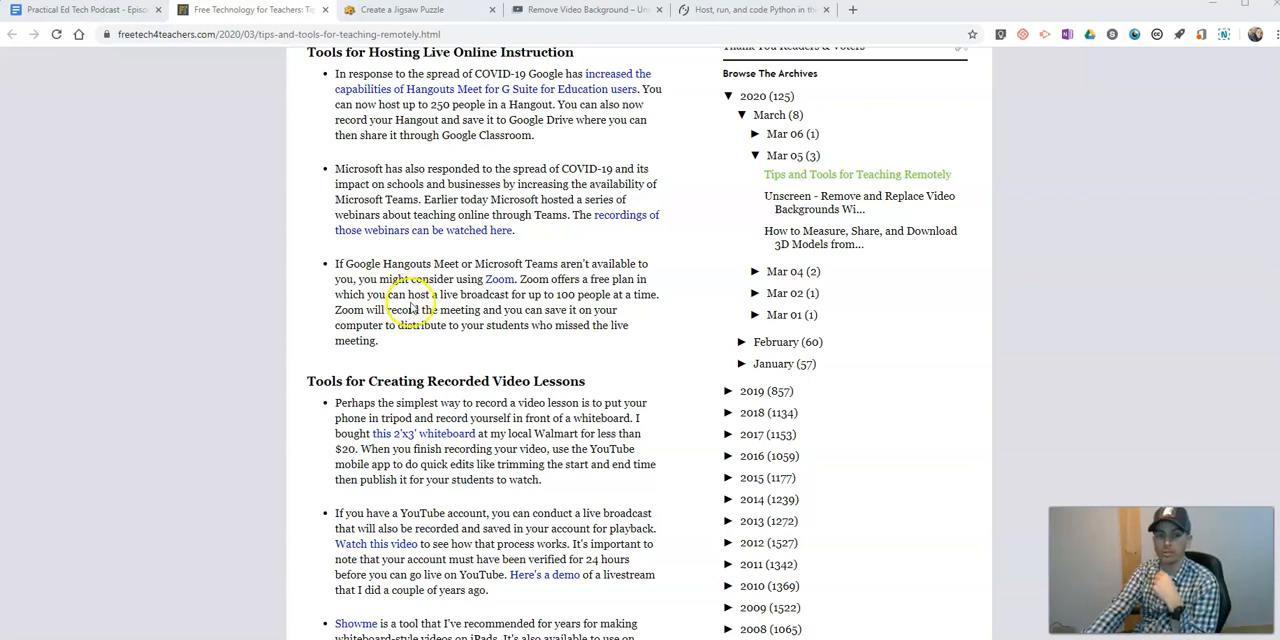
{"action": "scroll", "scroll_direction": "down", "scroll_amount": 3}
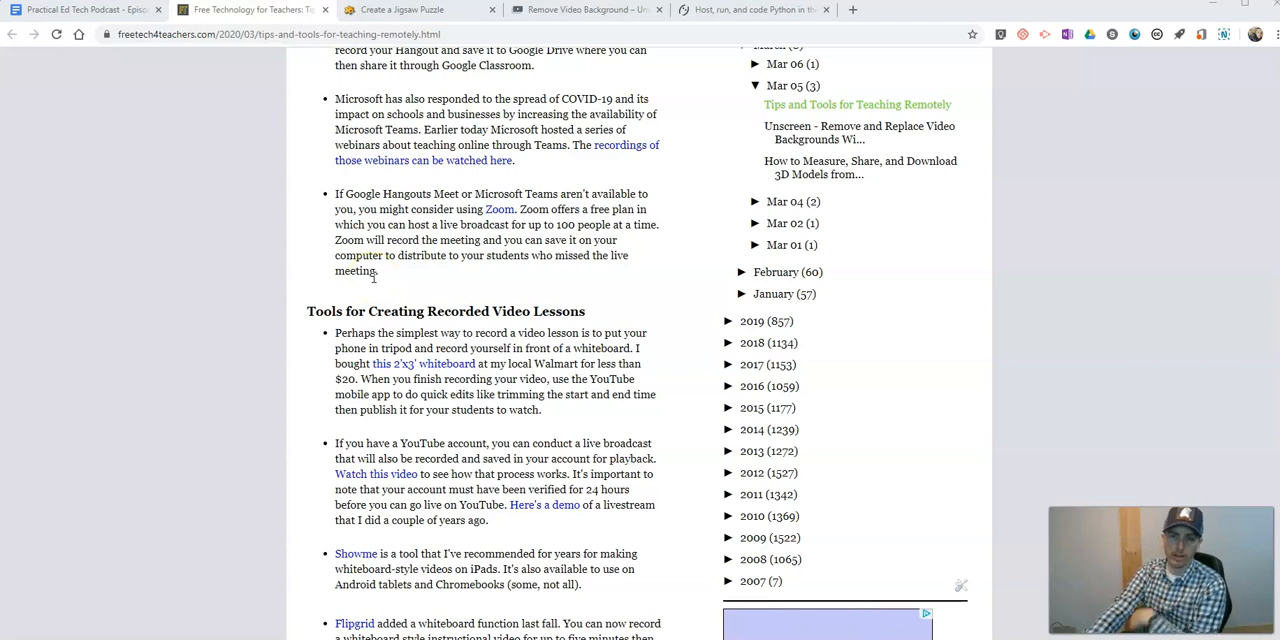
Read down the recorded-lesson tools list and open the EDpuzzle link in a new tab.
{"action": "scroll", "scroll_direction": "down", "scroll_amount": 3}
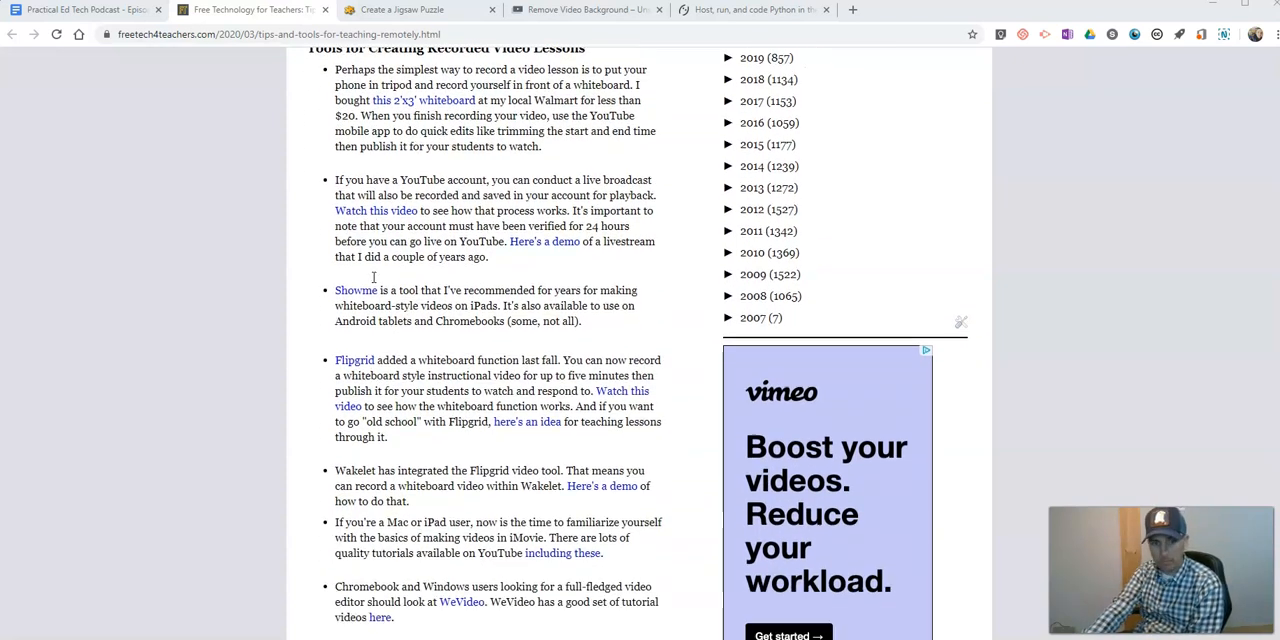
{"action": "scroll", "scroll_direction": "down", "scroll_amount": 3}
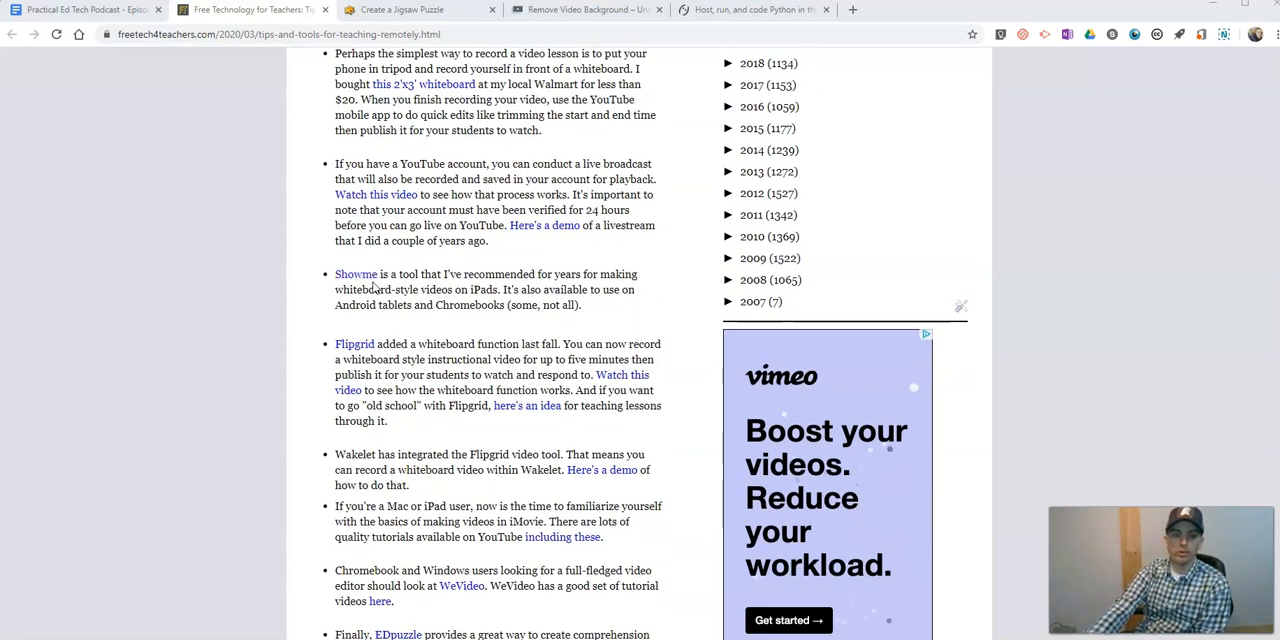
{"action": "scroll", "scroll_direction": "up", "scroll_amount": 3}
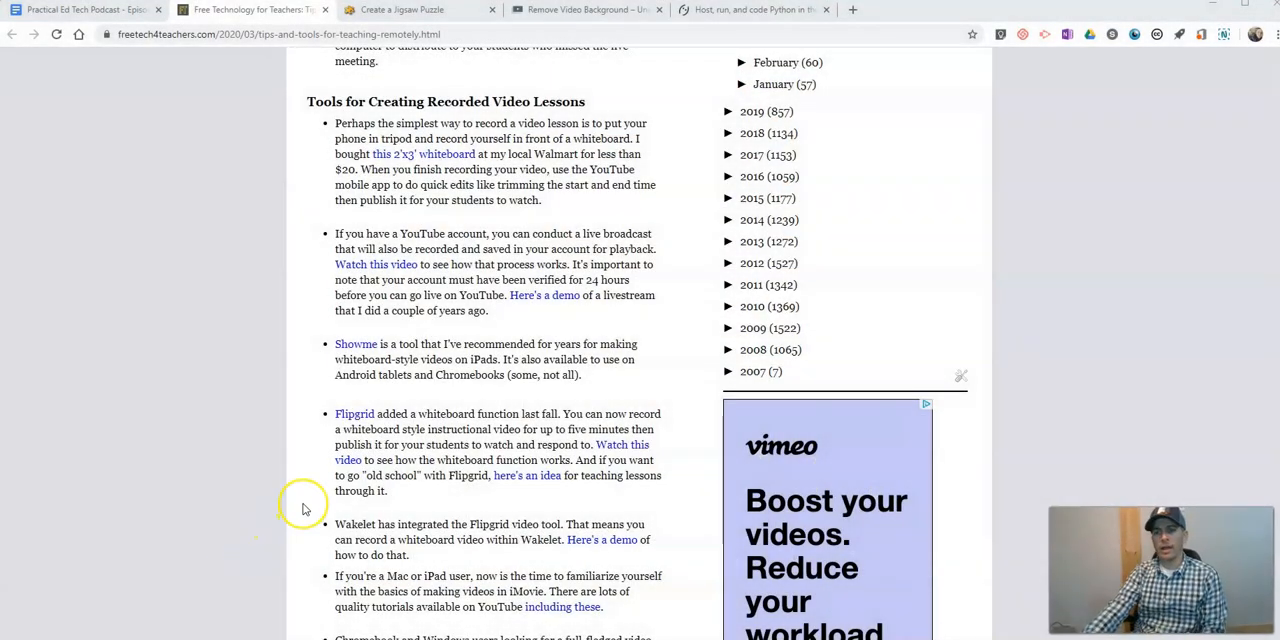
{"action": "mouse_move", "coordinate": [327, 490]}
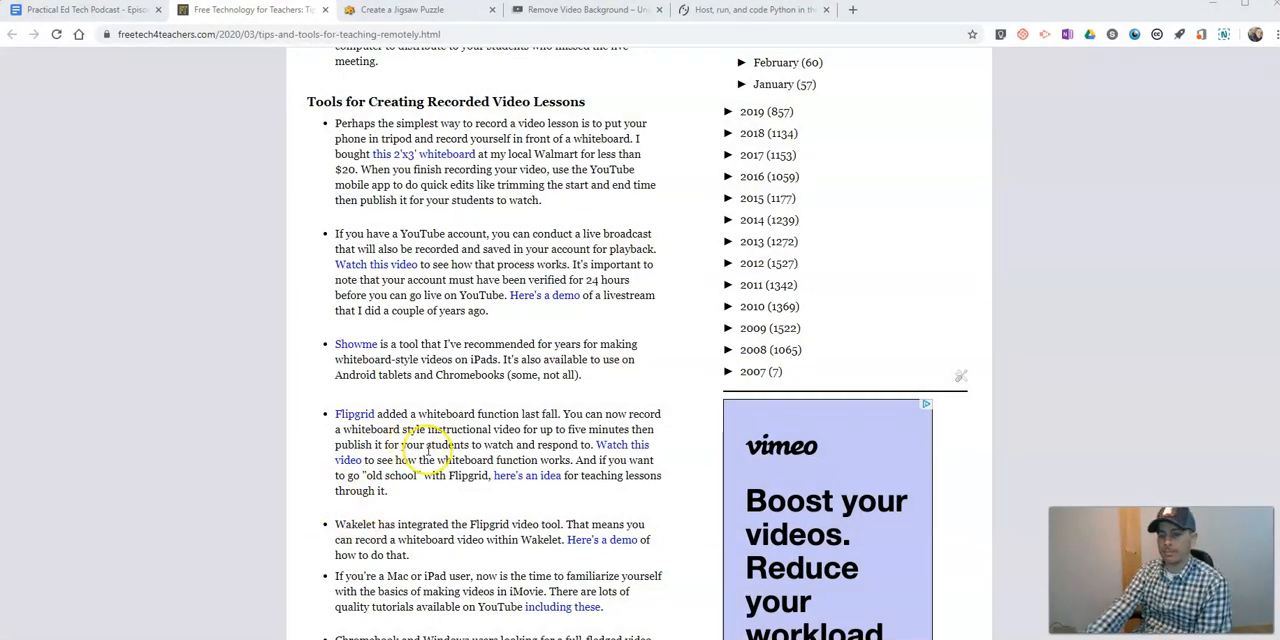
{"action": "mouse_move", "coordinate": [418, 397]}
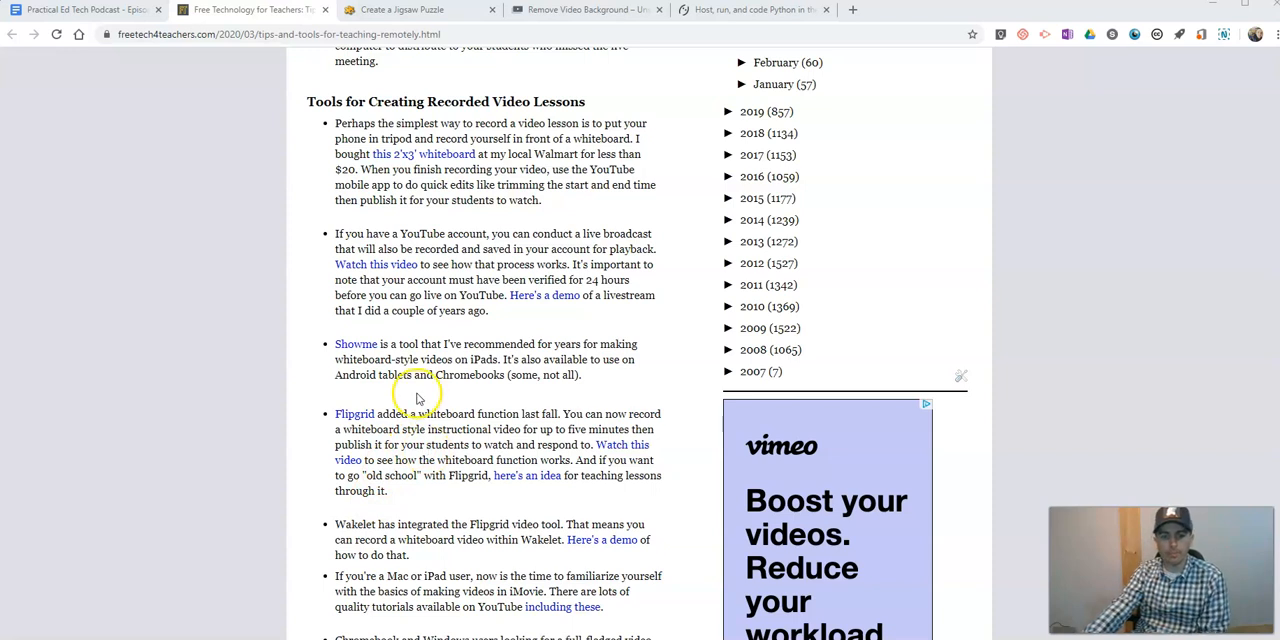
{"action": "mouse_move", "coordinate": [417, 395]}
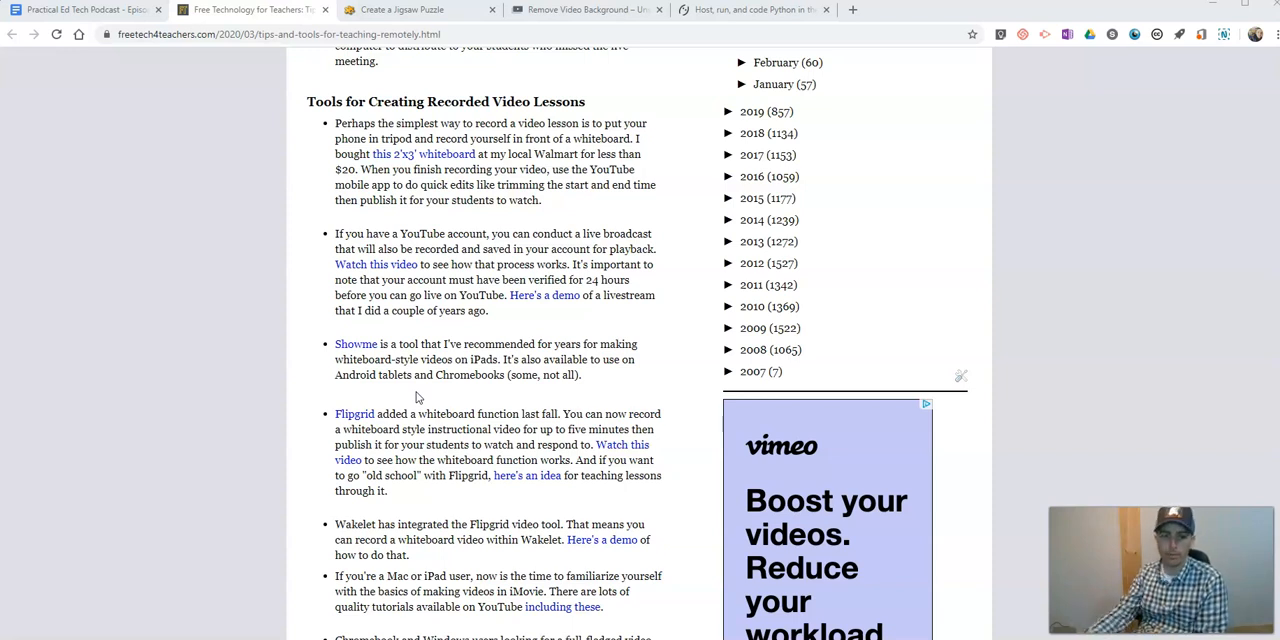
{"action": "scroll", "scroll_direction": "down", "scroll_amount": 3}
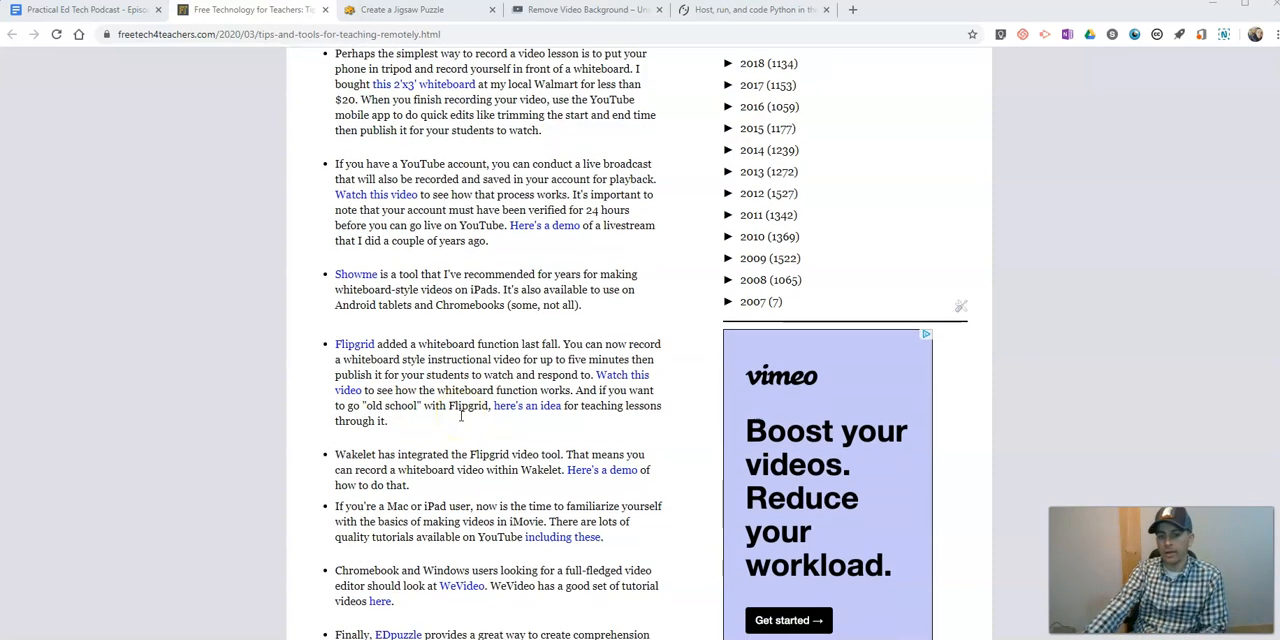
{"action": "mouse_move", "coordinate": [447, 421]}
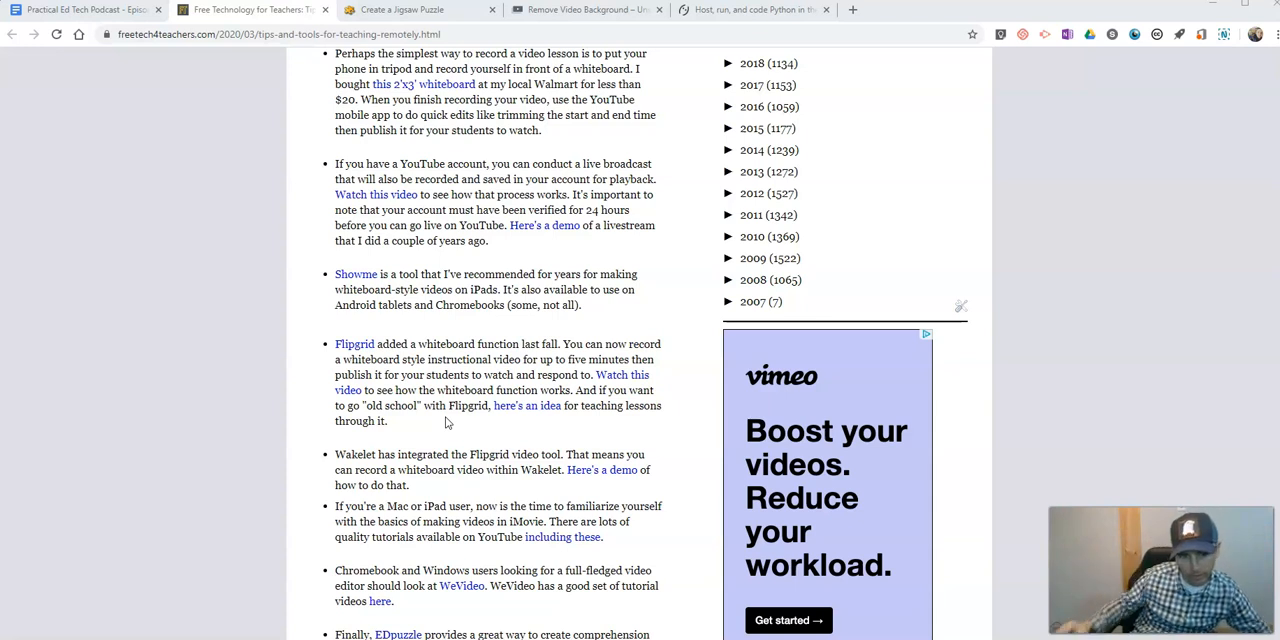
{"action": "scroll", "scroll_direction": "down", "scroll_amount": 3}
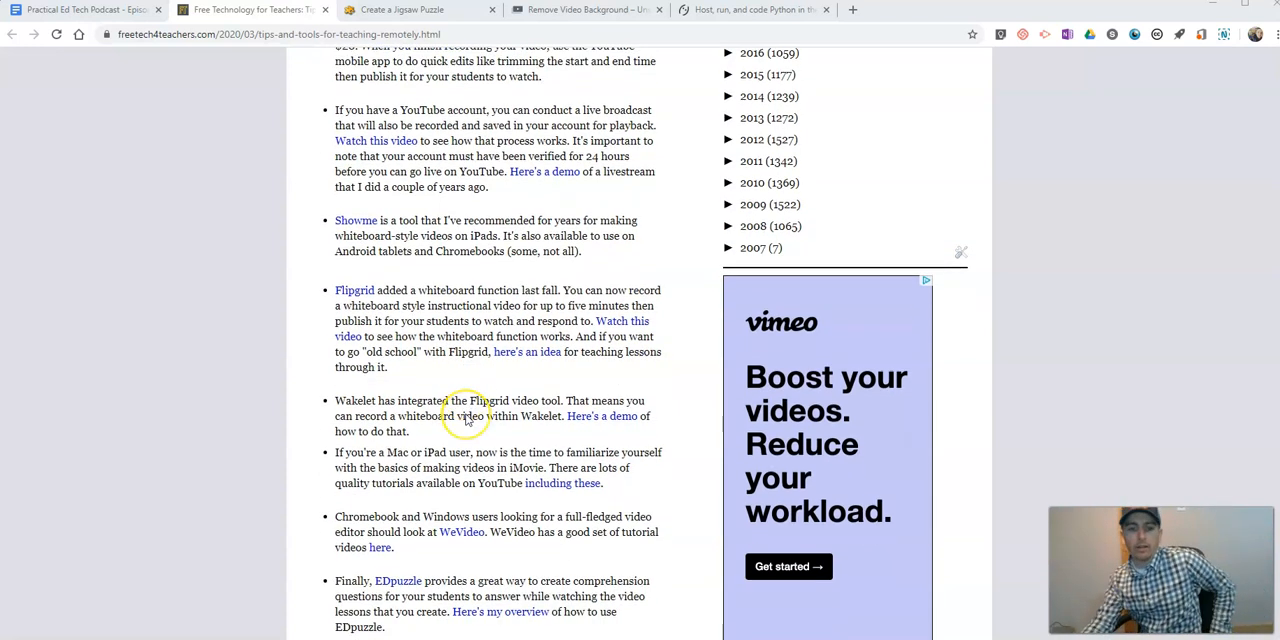
{"action": "scroll", "scroll_direction": "down", "scroll_amount": 3}
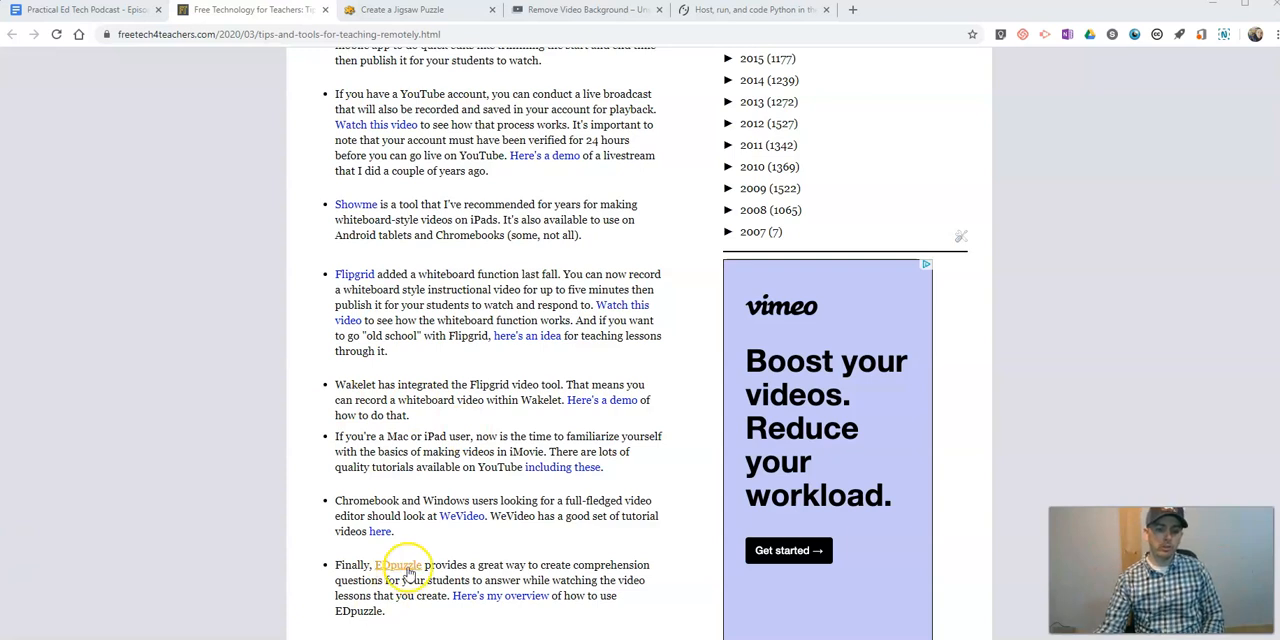
{"action": "left_click", "coordinate": [398, 565]}
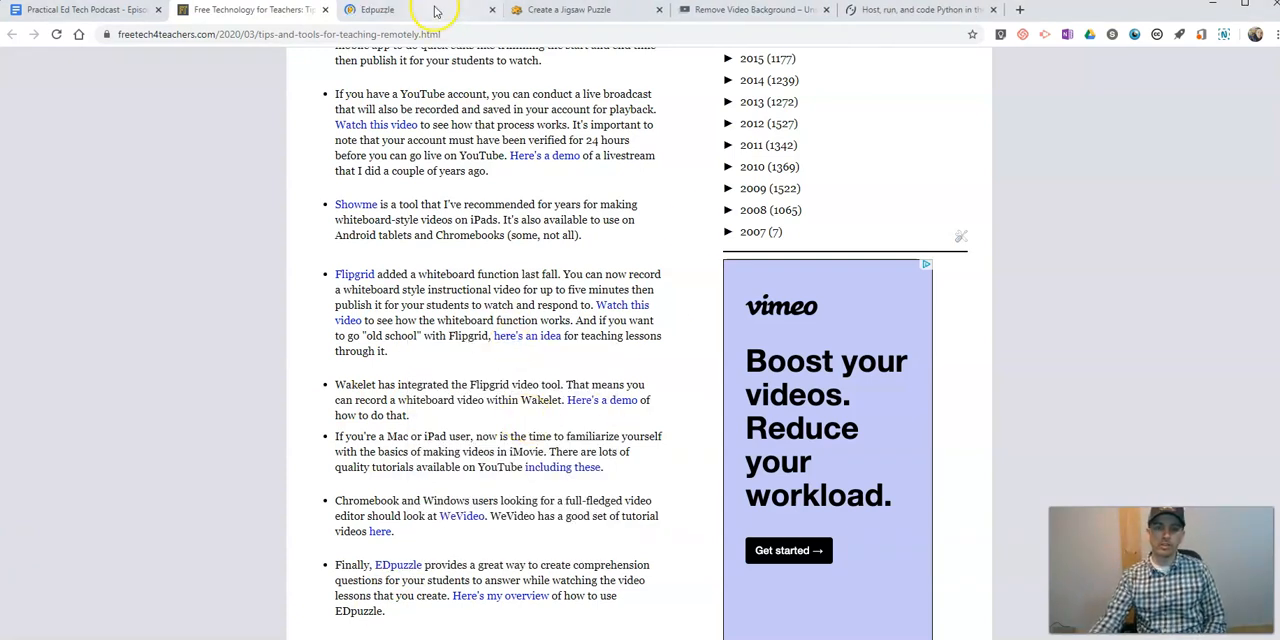
Switch to the new Edpuzzle tab showing its make-any-video-your-lesson homepage.
{"action": "left_click", "coordinate": [375, 9]}
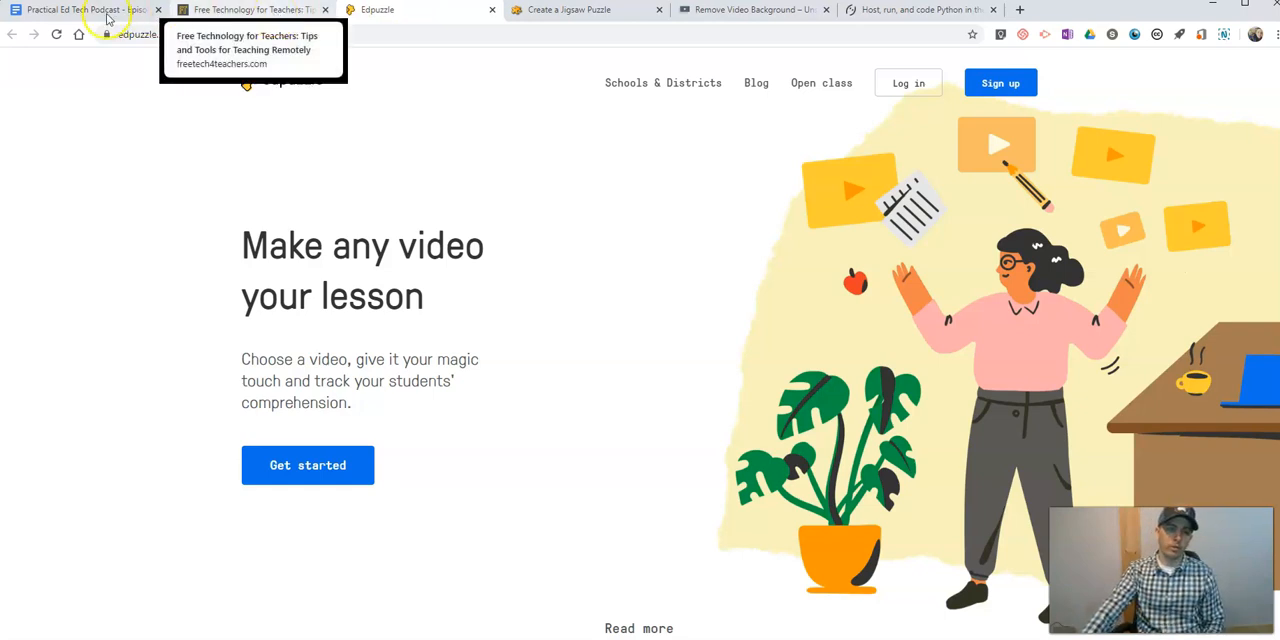
Switch back to the Practical Ed Tech Podcast Episode 36 show-notes tab.
{"action": "left_click", "coordinate": [80, 9]}
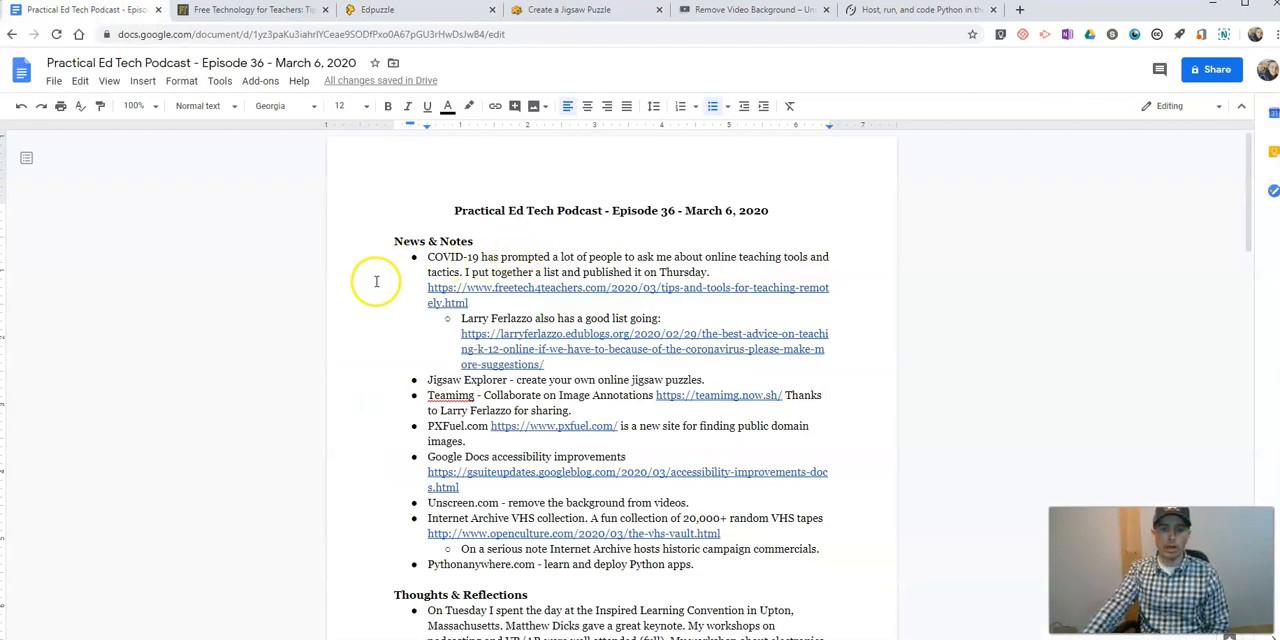
{"action": "mouse_move", "coordinate": [376, 281]}
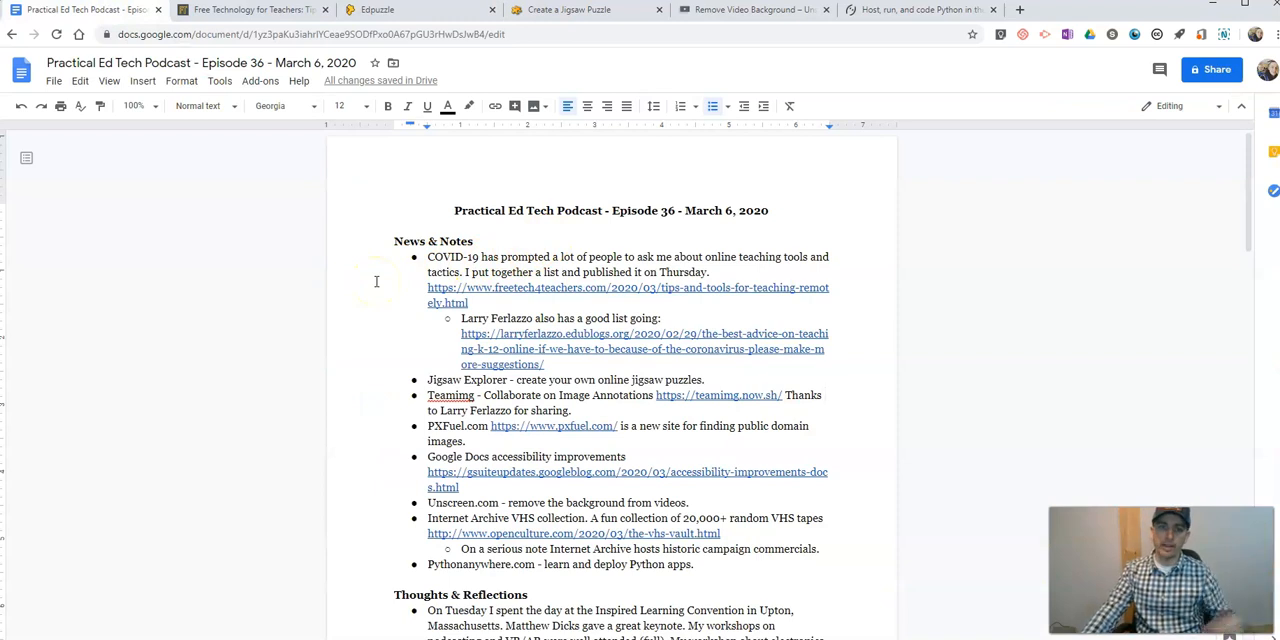
{"action": "mouse_move", "coordinate": [393, 305]}
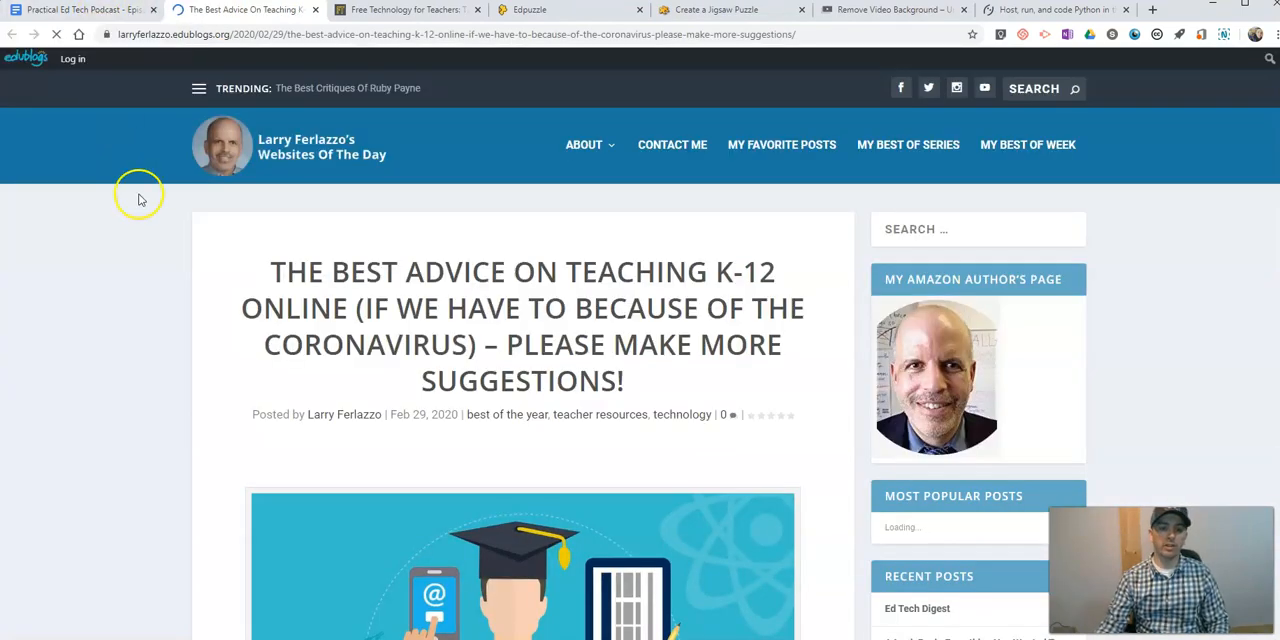
Scroll through Larry Ferlazzo's K-12 online teaching resource links, then return to the show notes.
{"action": "scroll", "scroll_direction": "down", "scroll_amount": 3}
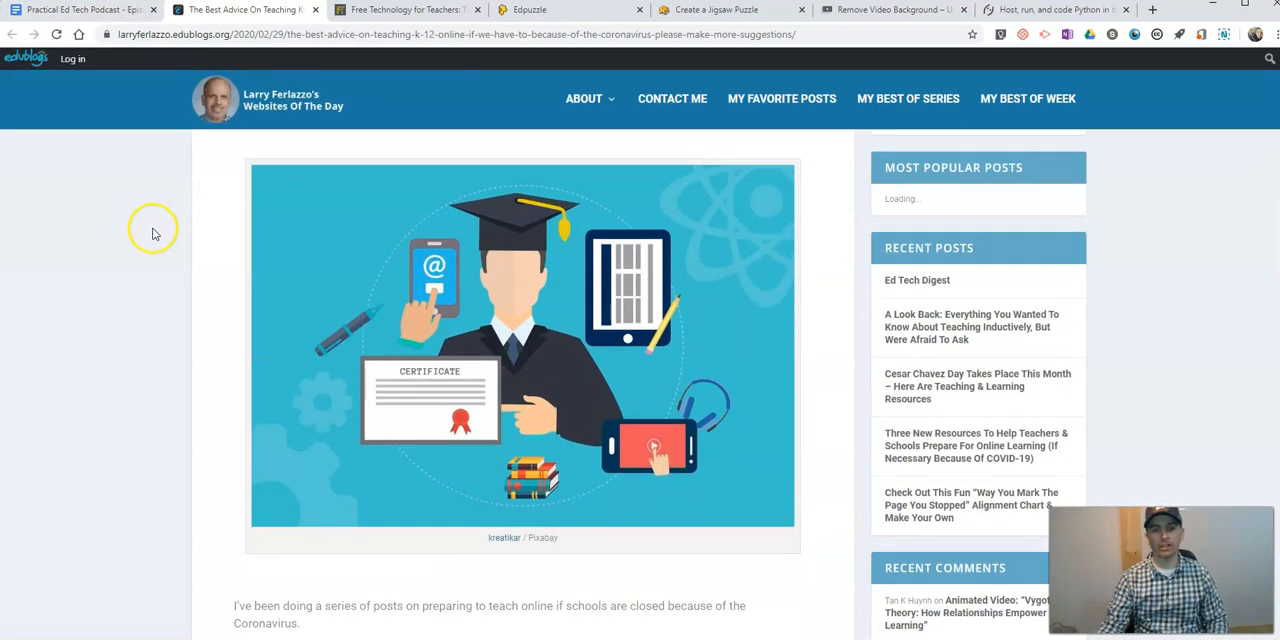
{"action": "scroll", "scroll_direction": "down", "scroll_amount": 3}
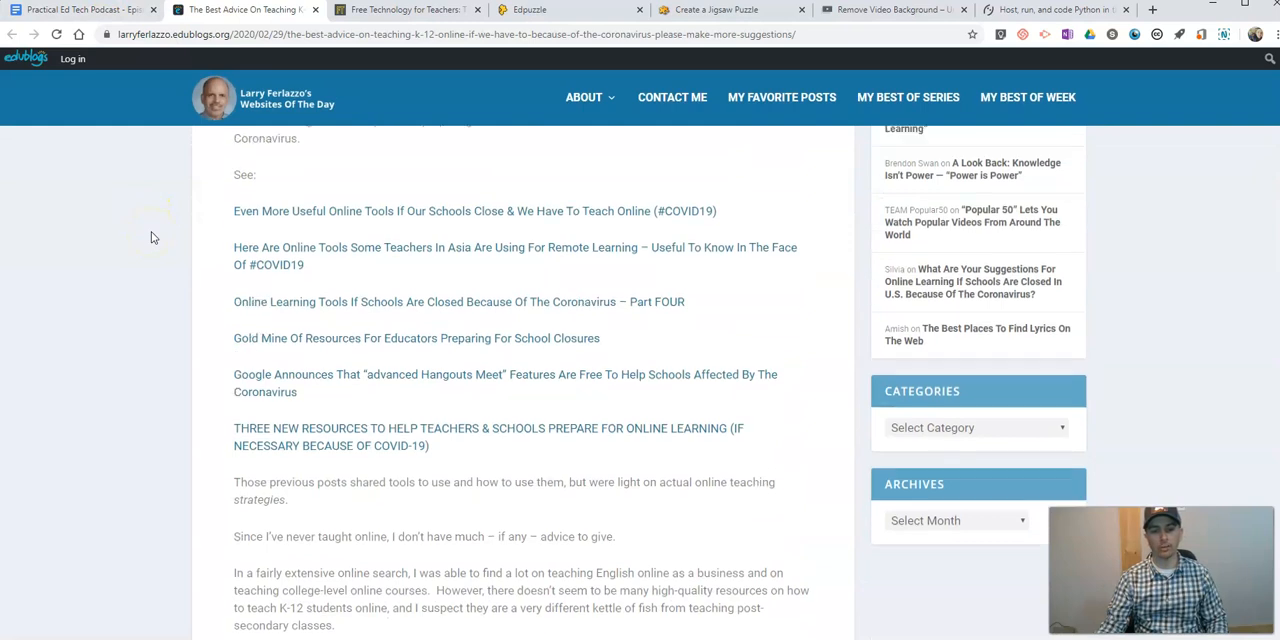
{"action": "left_click", "coordinate": [80, 9]}
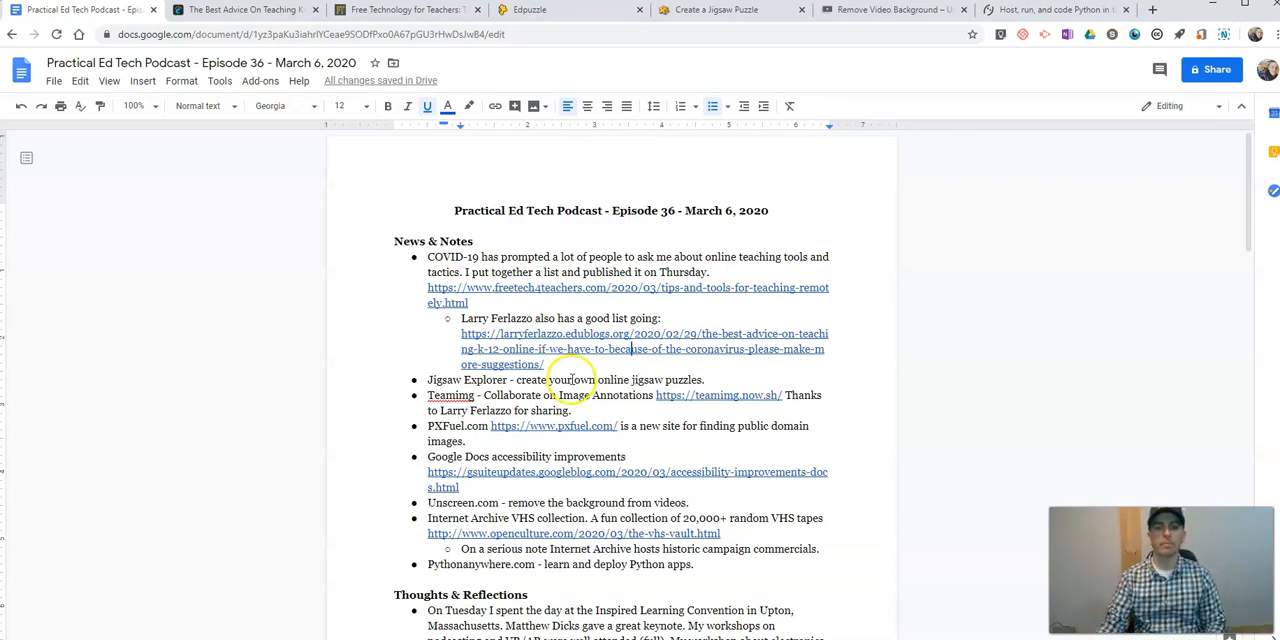
{"action": "scroll", "scroll_direction": "down", "scroll_amount": 3}
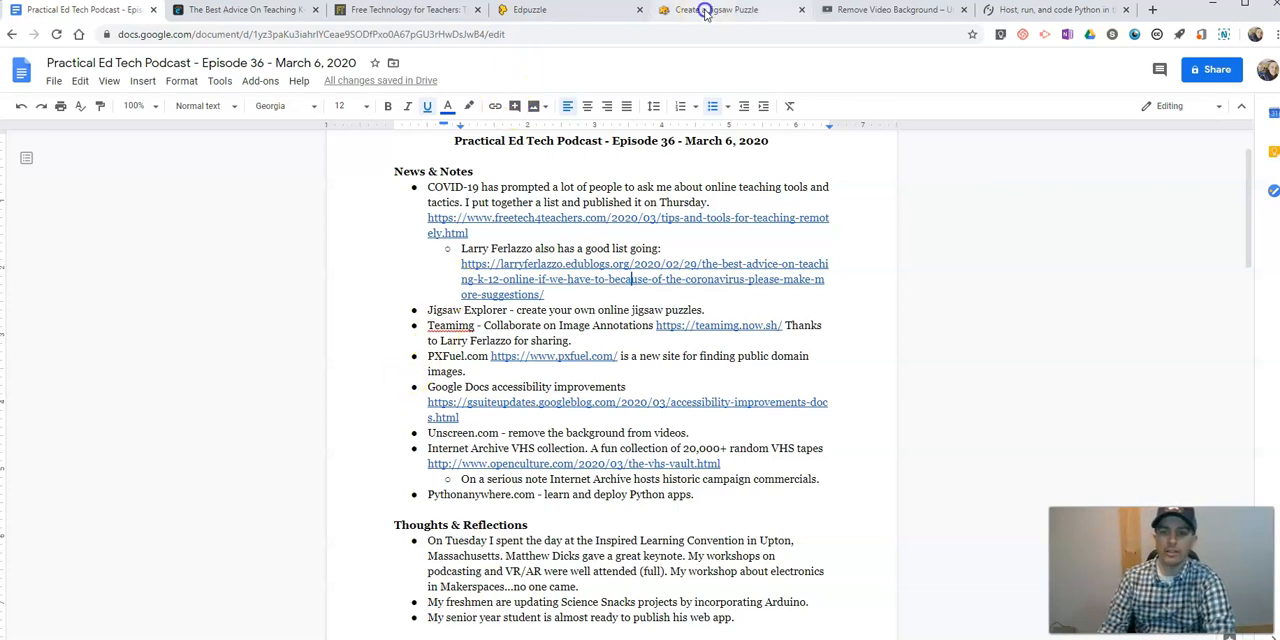
View Jigsaw Explorer's Create Your Own Jigsaw Puzzle page, then return to the show notes.
{"action": "left_click", "coordinate": [730, 9]}
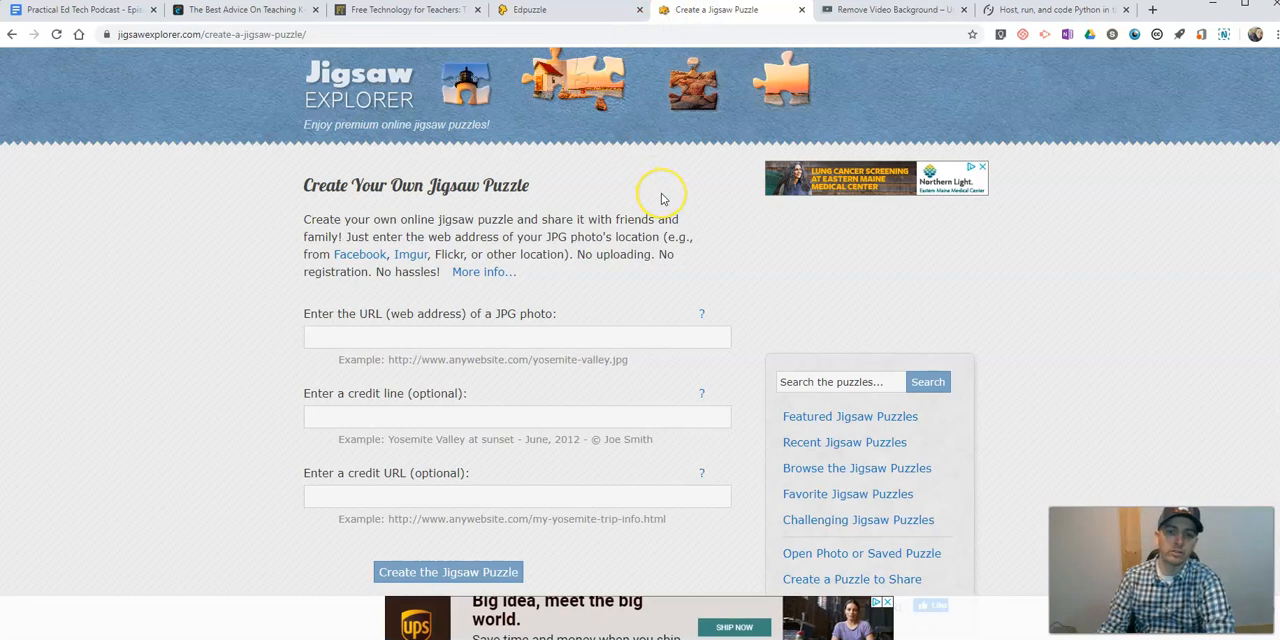
{"action": "mouse_move", "coordinate": [636, 217]}
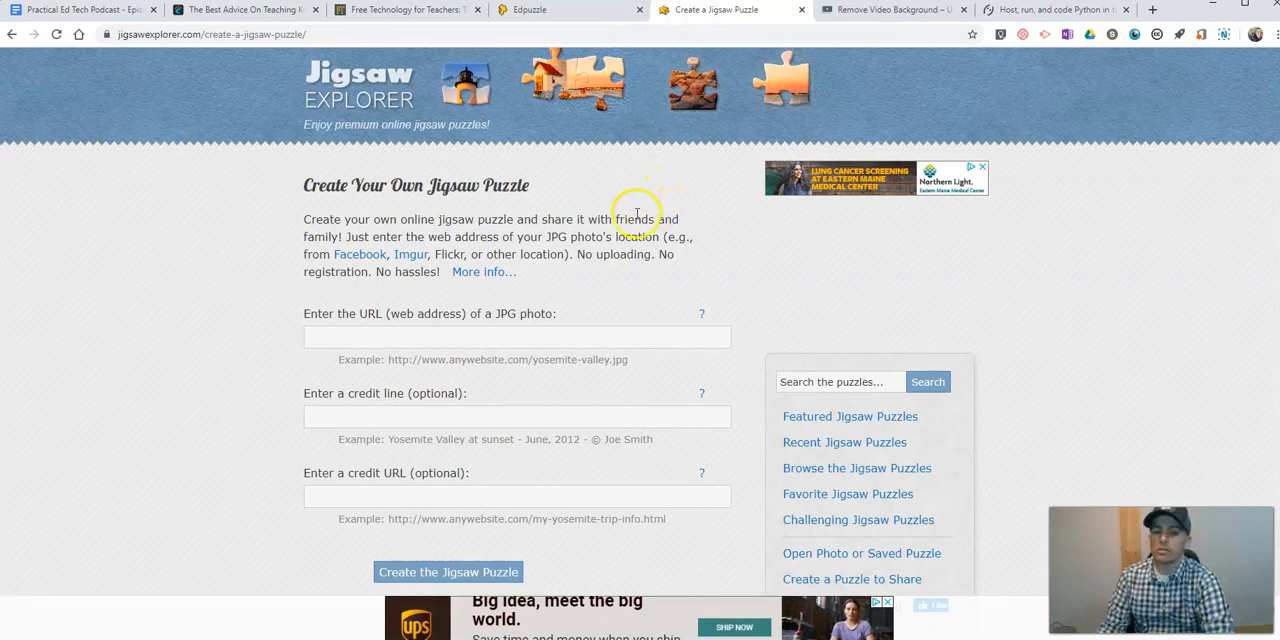
{"action": "mouse_move", "coordinate": [637, 213]}
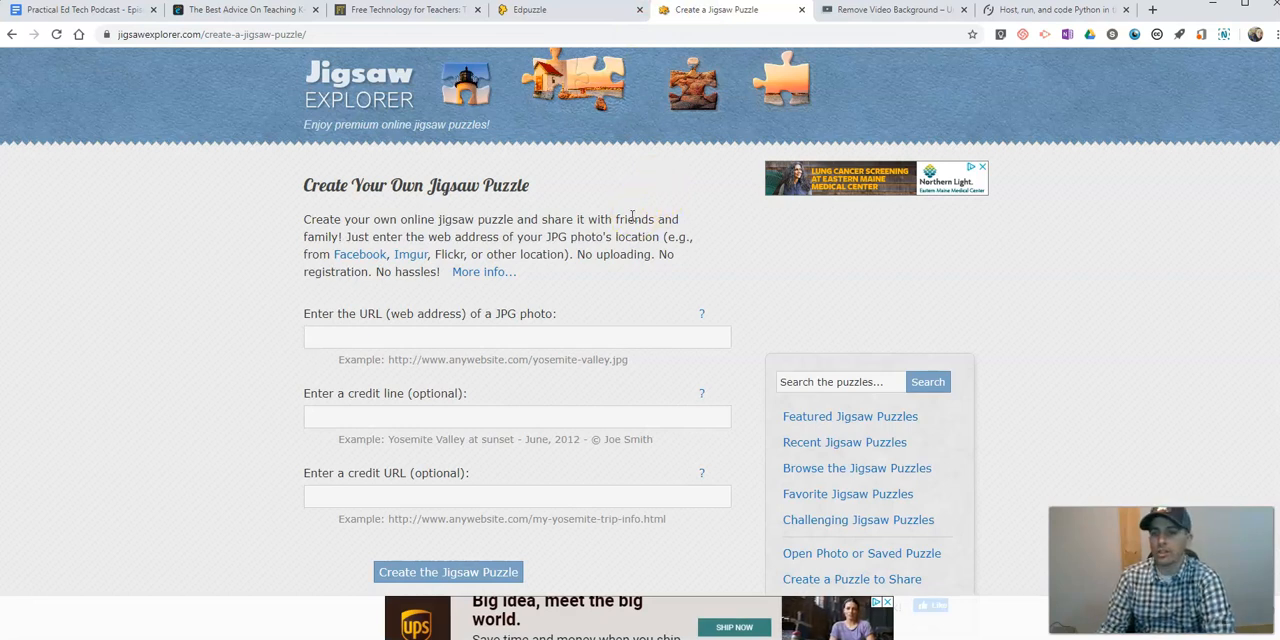
{"action": "left_click", "coordinate": [80, 9]}
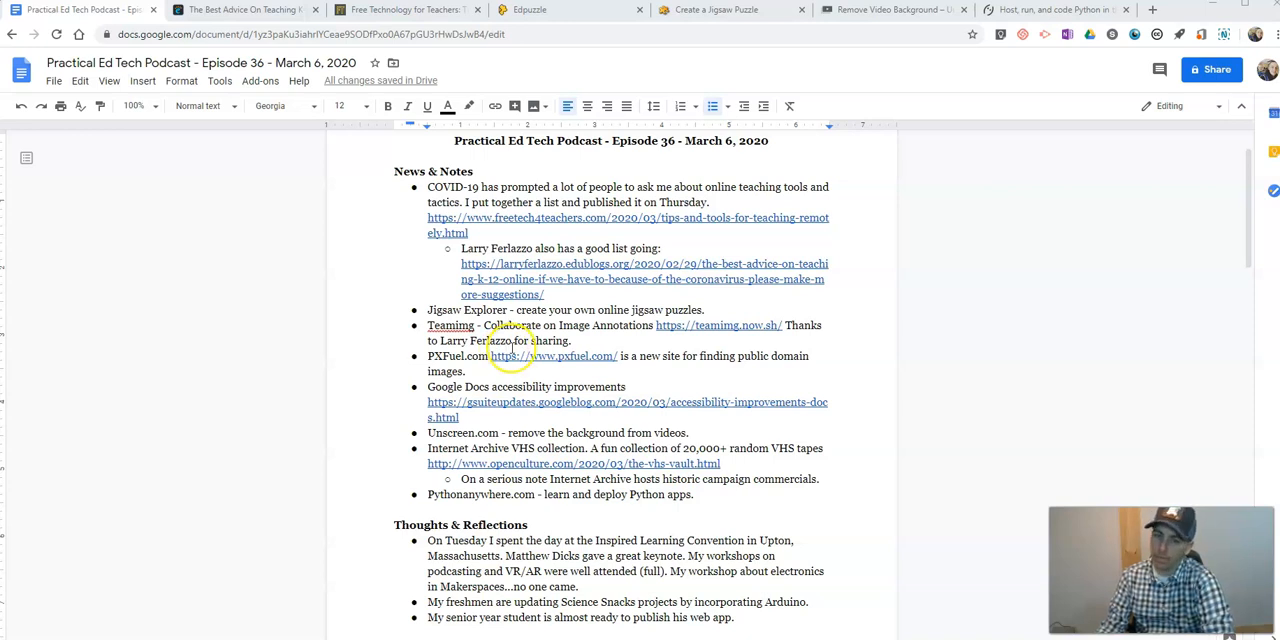
Scroll the show notes and switch to Unscreen's Remove Video Background page.
{"action": "scroll", "scroll_direction": "down", "scroll_amount": 3}
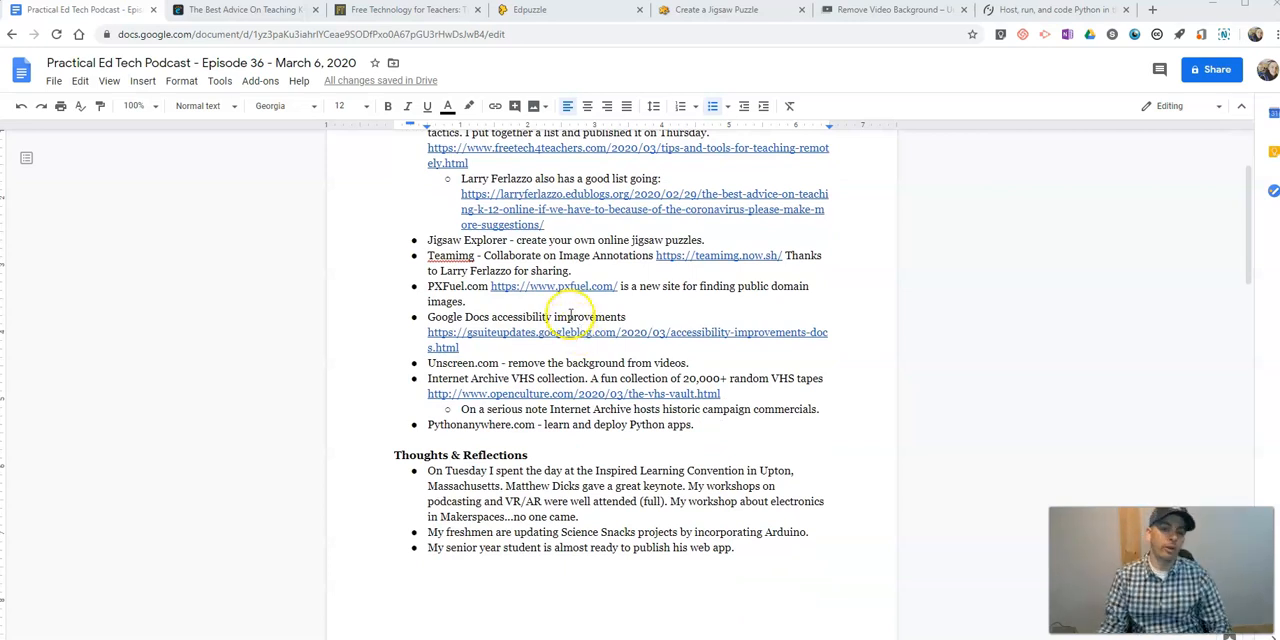
{"action": "mouse_move", "coordinate": [635, 147]}
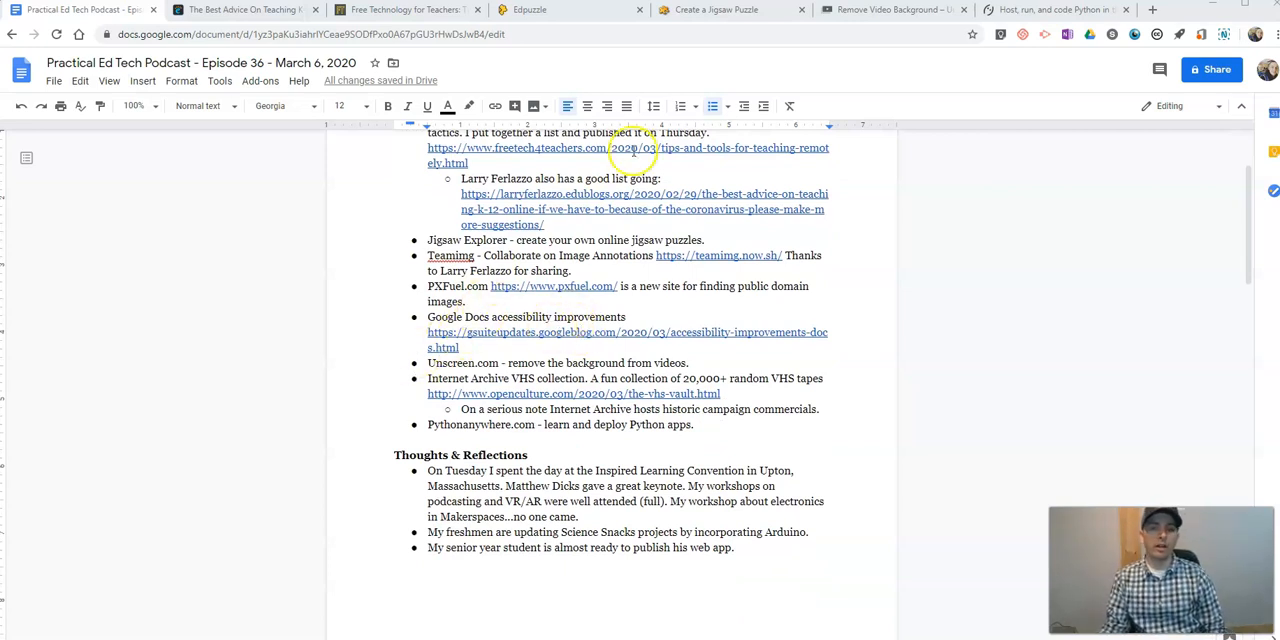
{"action": "left_click", "coordinate": [890, 9]}
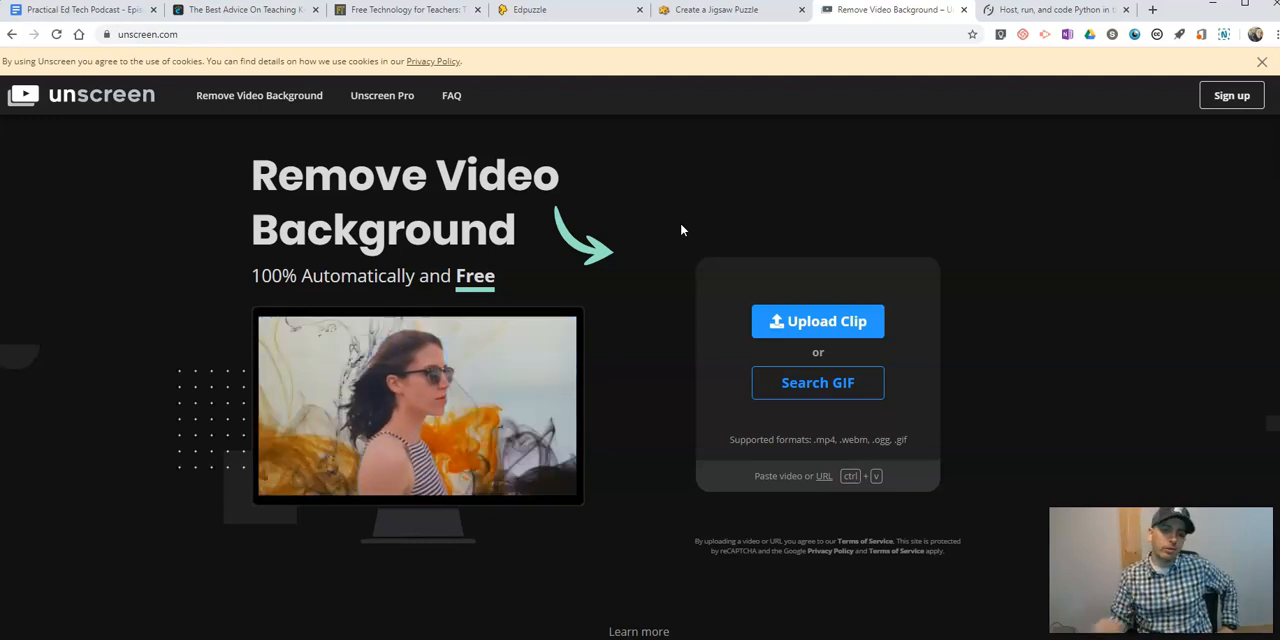
{"action": "mouse_move", "coordinate": [252, 195]}
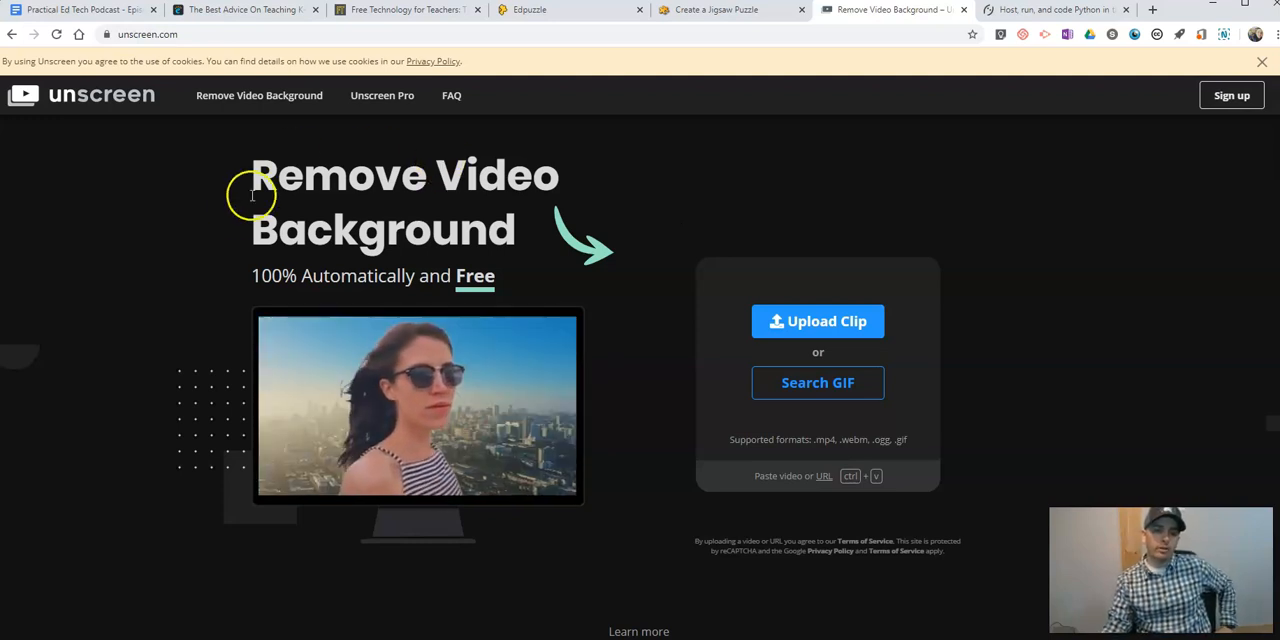
{"action": "mouse_move", "coordinate": [178, 140]}
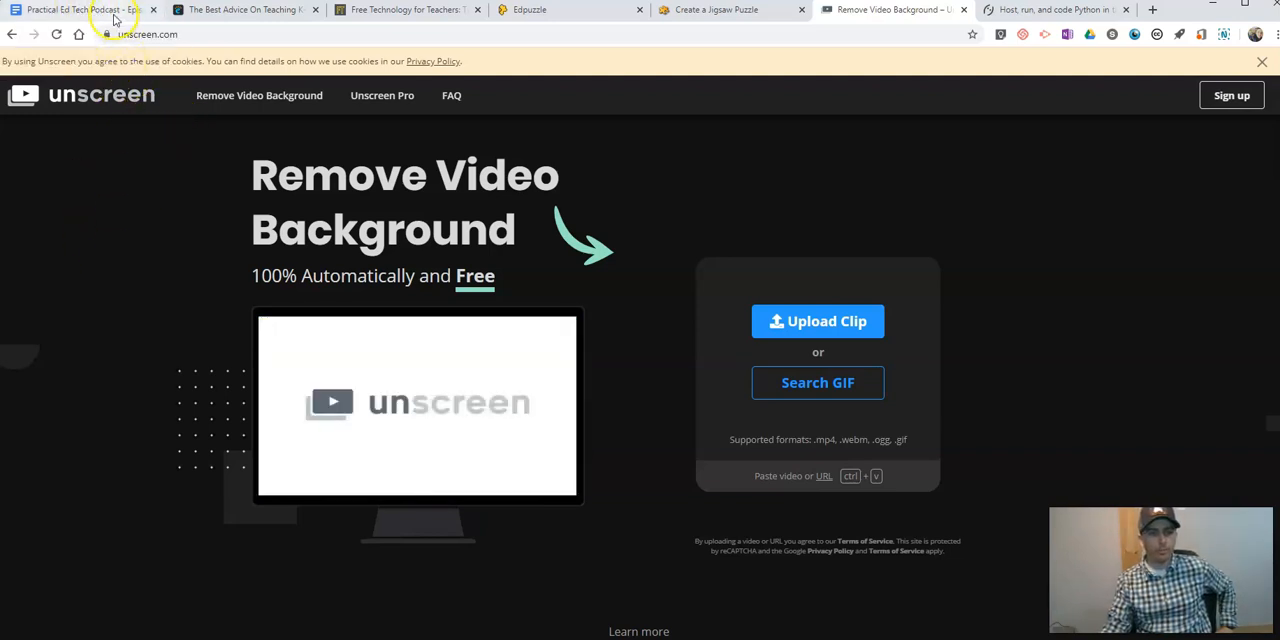
Return to the Episode 36 show notes and scroll down to the openculture.com VHS vault link.
{"action": "left_click", "coordinate": [75, 9]}
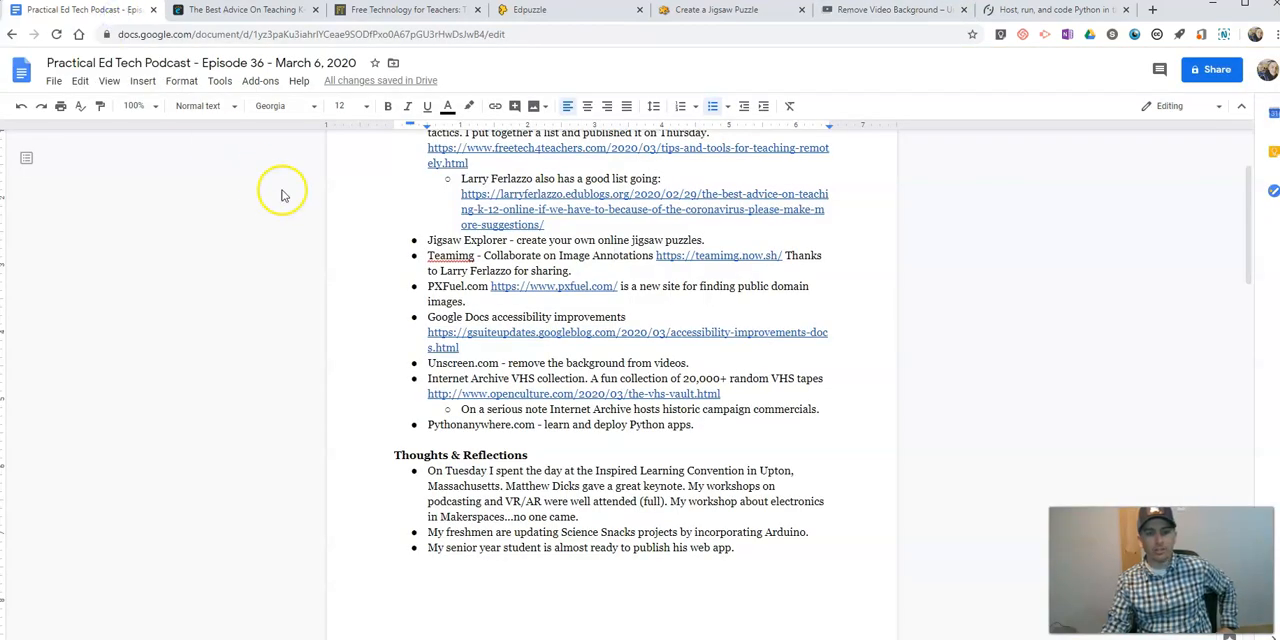
{"action": "mouse_move", "coordinate": [313, 279]}
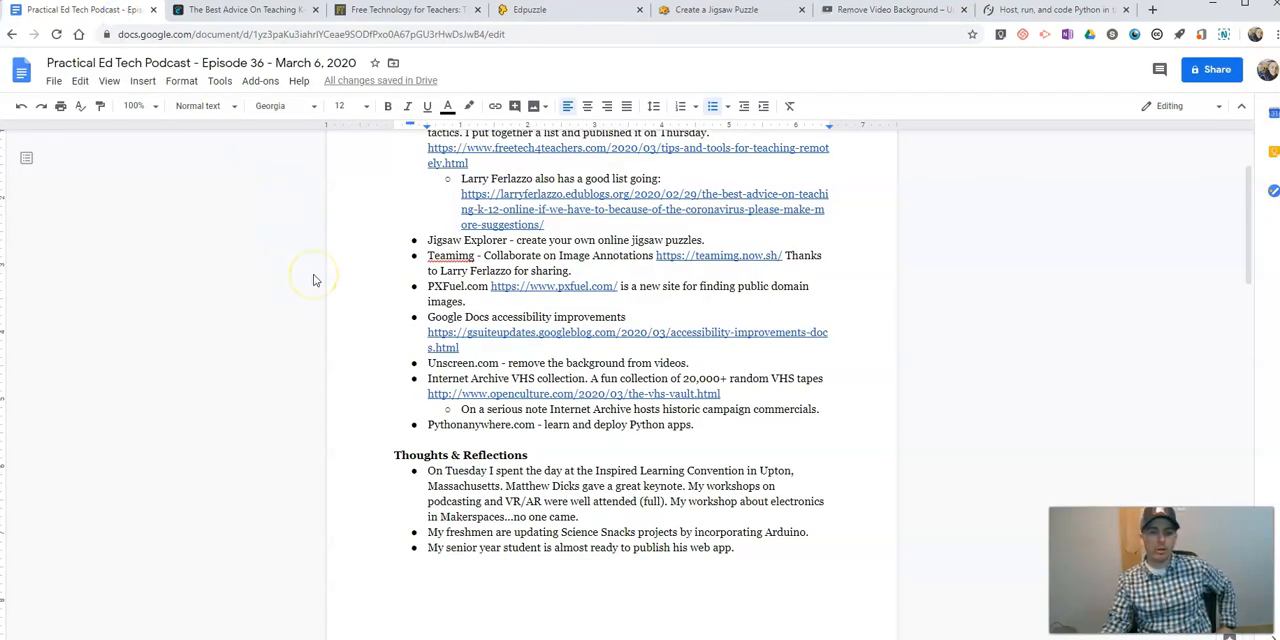
{"action": "scroll", "scroll_direction": "down", "scroll_amount": 3}
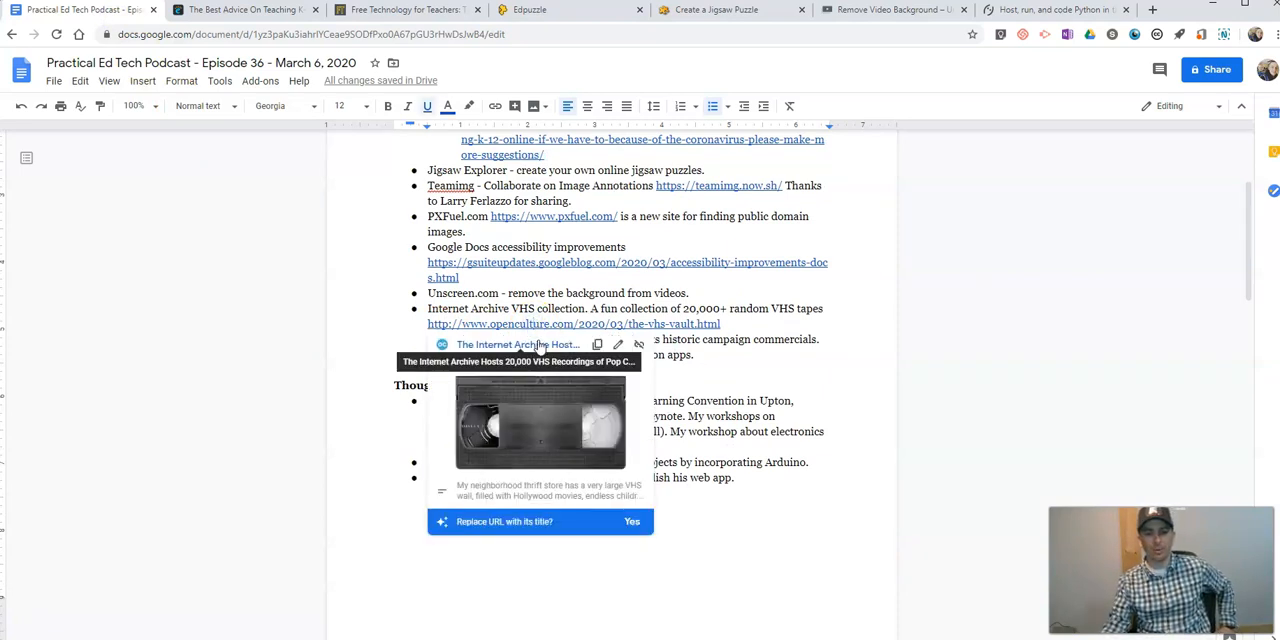
Open the Open Culture 20,000 VHS recordings article and browse its embedded example tapes.
{"action": "left_click", "coordinate": [573, 323]}
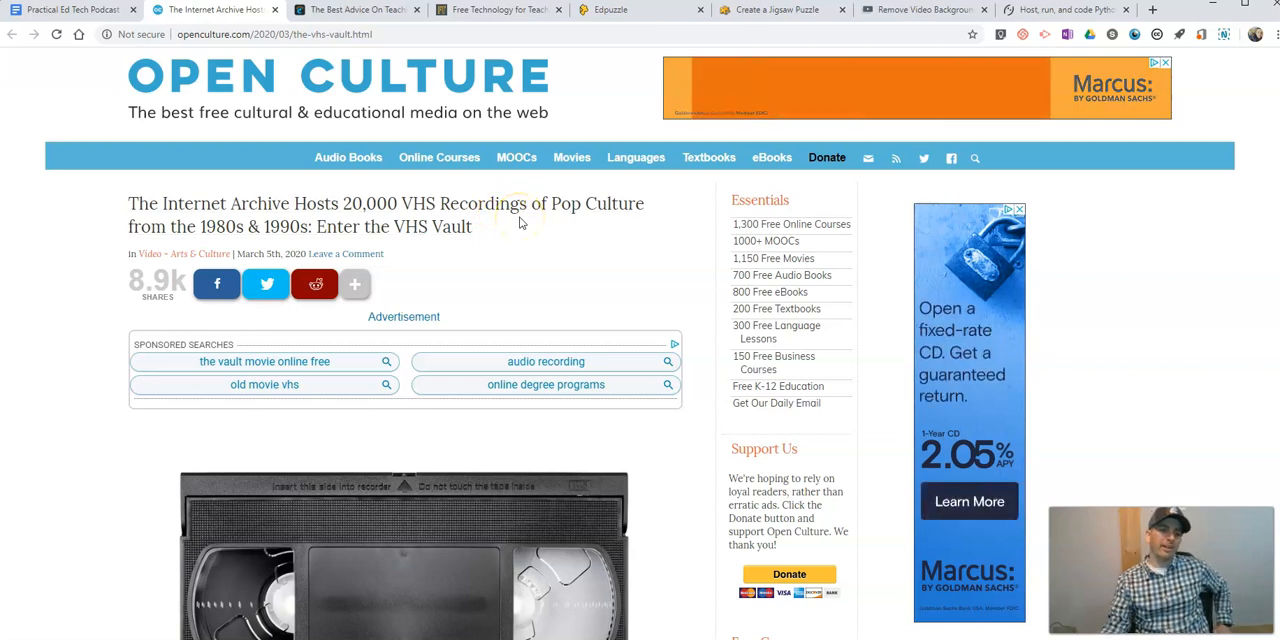
{"action": "mouse_move", "coordinate": [517, 248]}
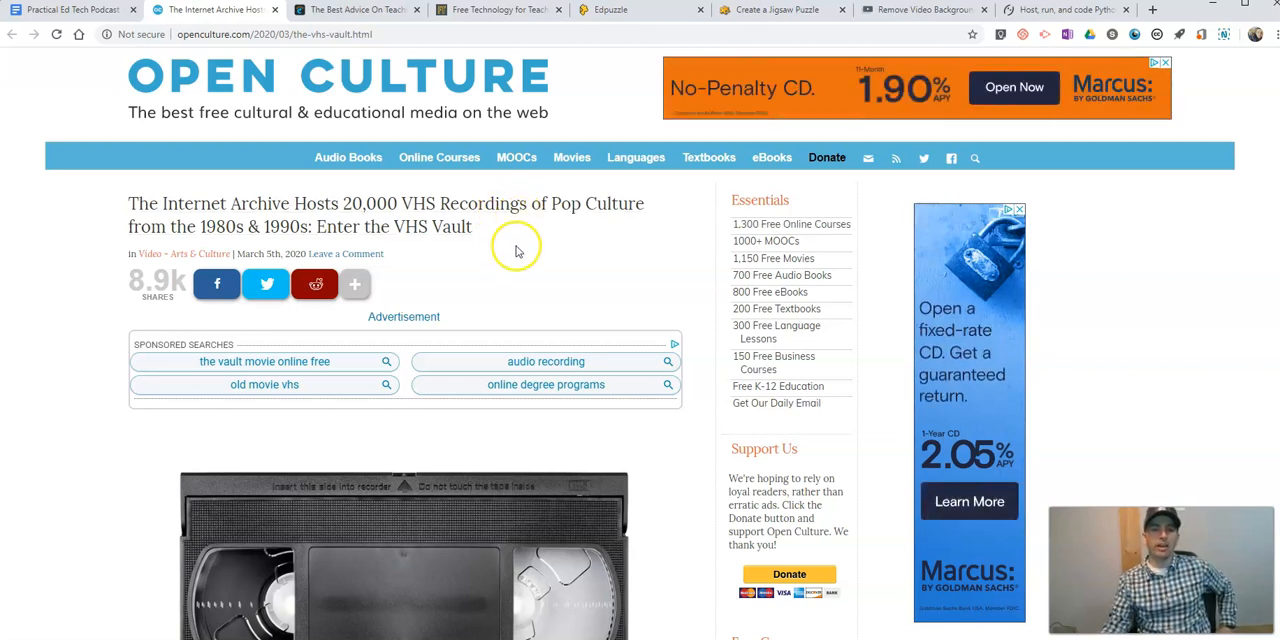
{"action": "mouse_move", "coordinate": [475, 225]}
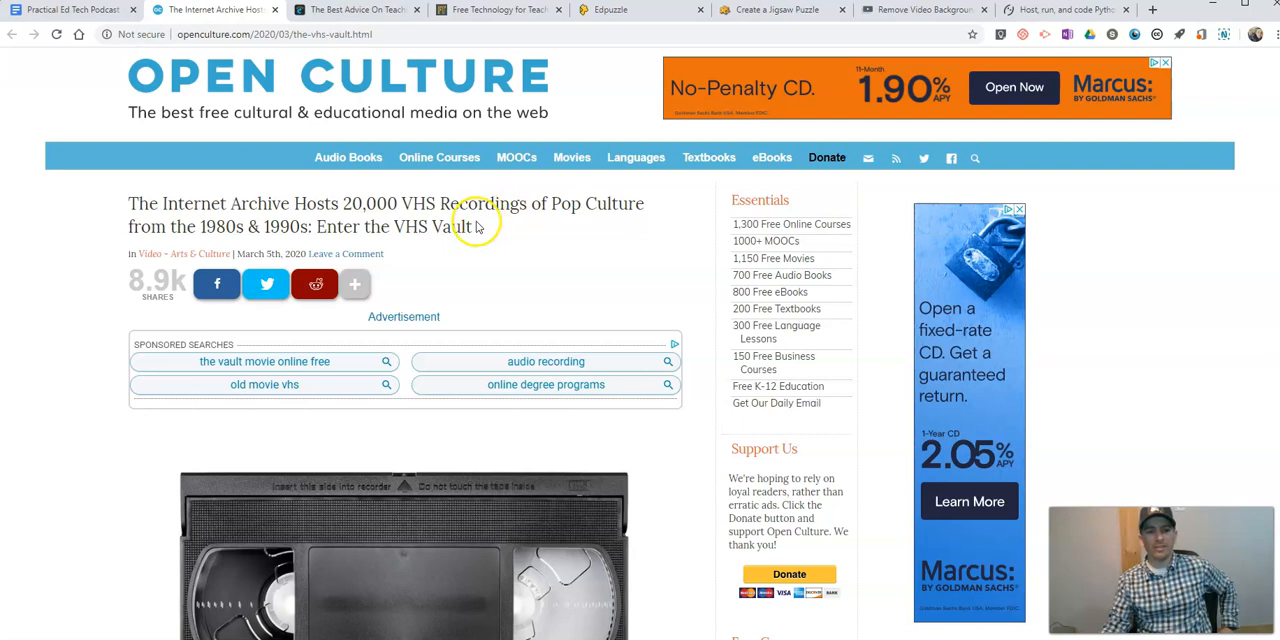
{"action": "mouse_move", "coordinate": [223, 203]}
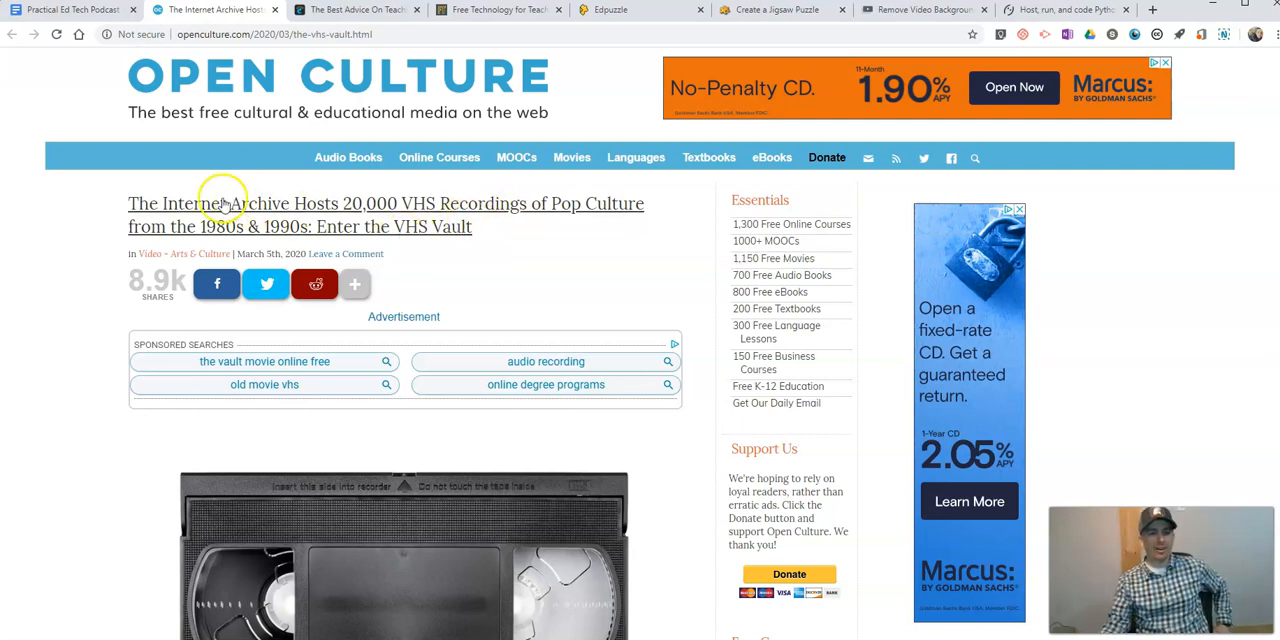
{"action": "mouse_move", "coordinate": [118, 257]}
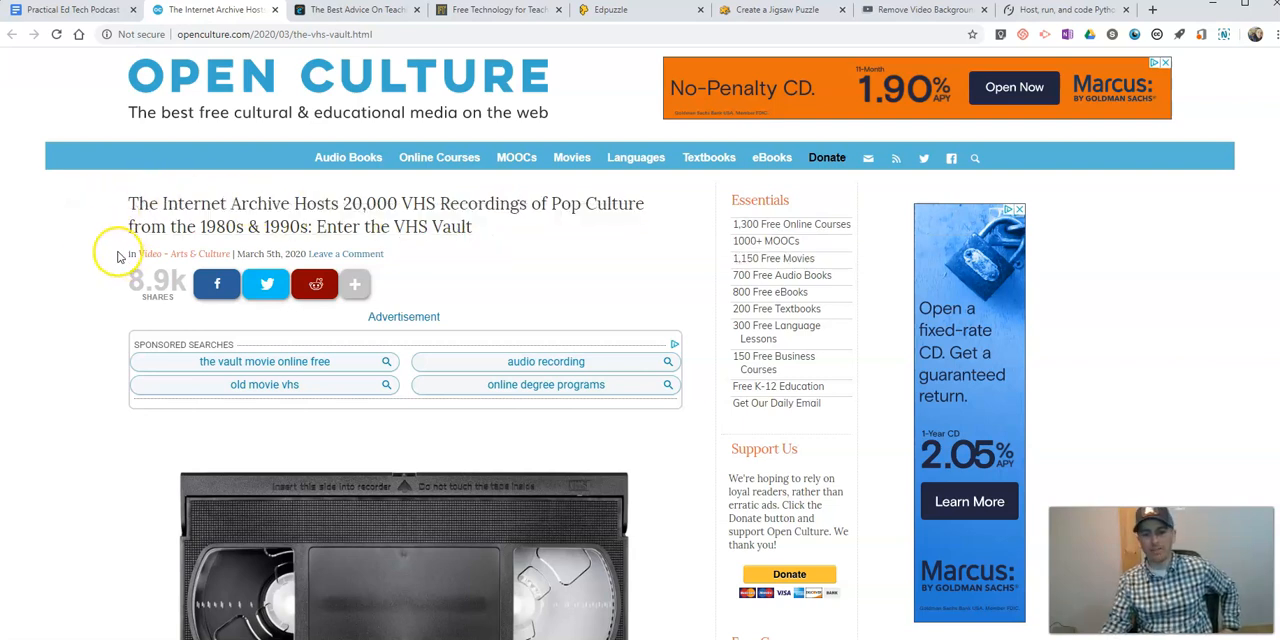
{"action": "scroll", "scroll_direction": "down", "scroll_amount": 3}
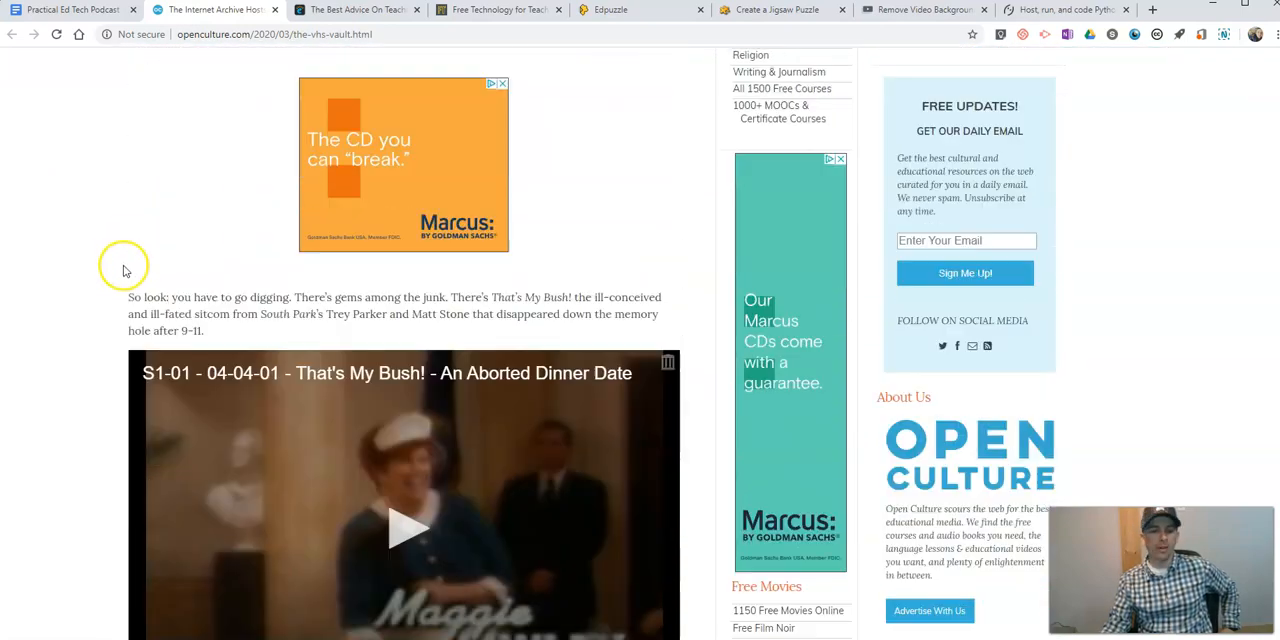
{"action": "scroll", "scroll_direction": "down", "scroll_amount": 3}
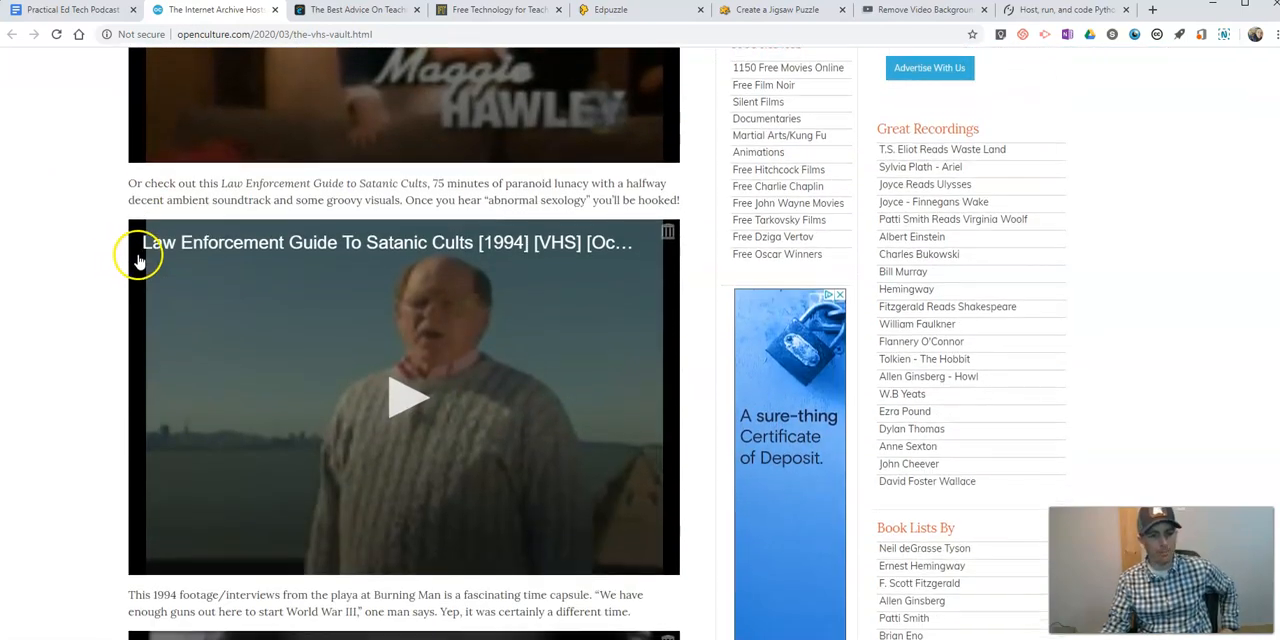
{"action": "scroll", "scroll_direction": "down", "scroll_amount": 3}
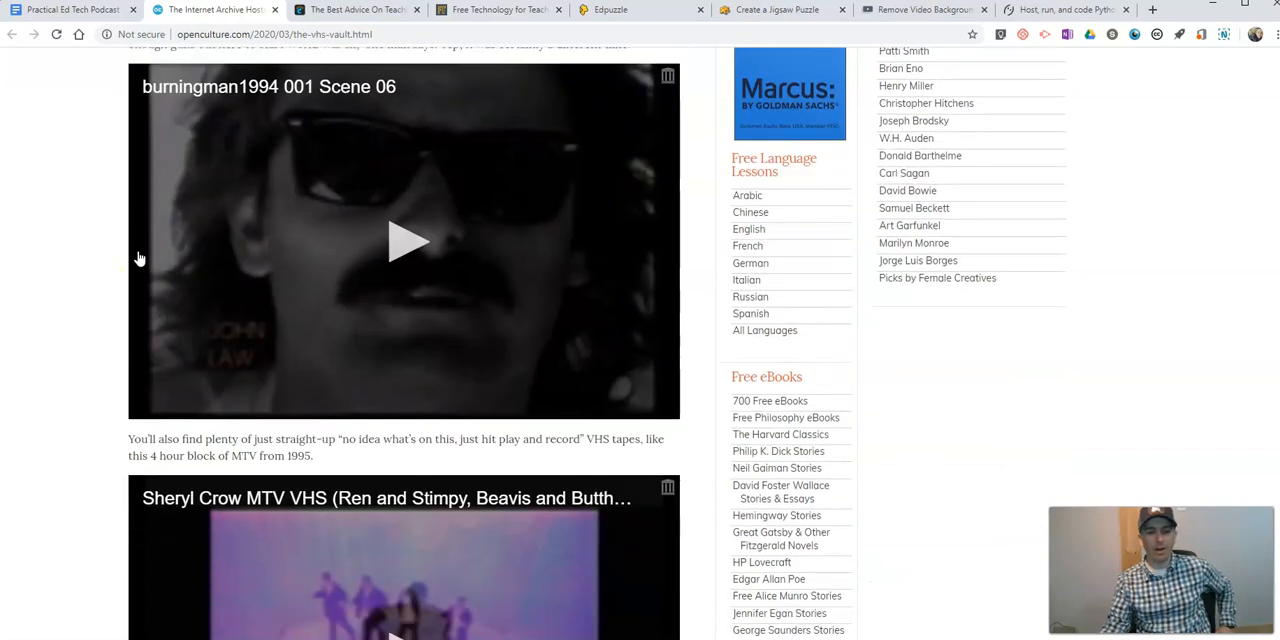
{"action": "scroll", "scroll_direction": "down", "scroll_amount": 3}
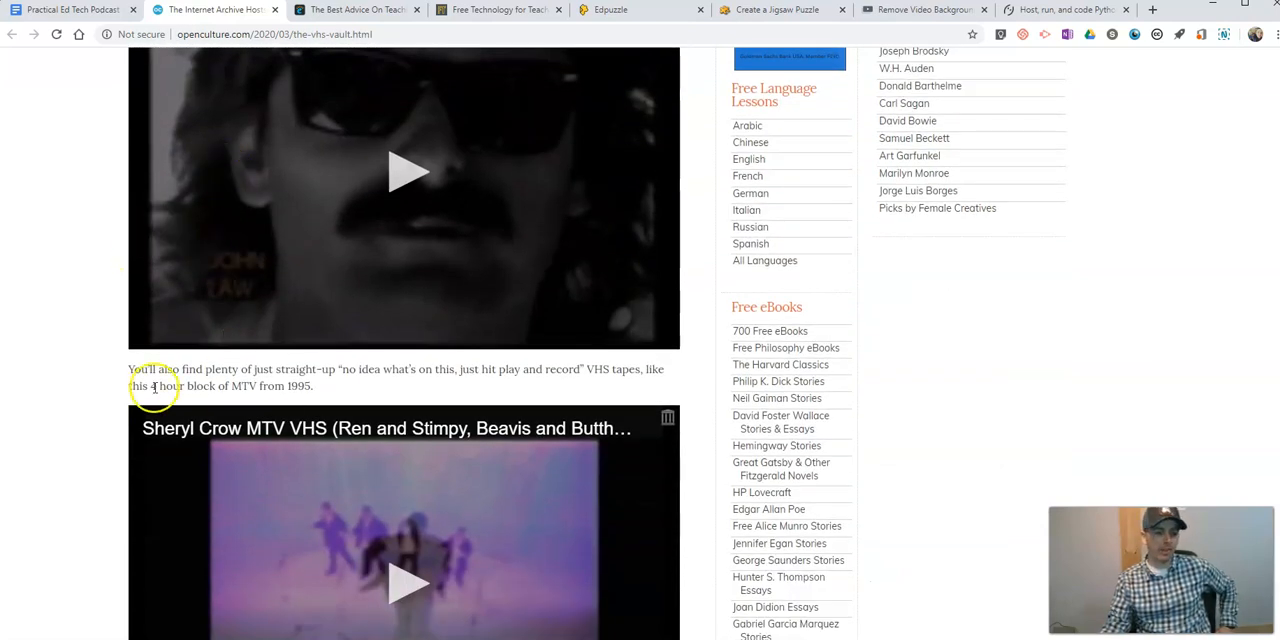
{"action": "scroll", "scroll_direction": "down", "scroll_amount": 3}
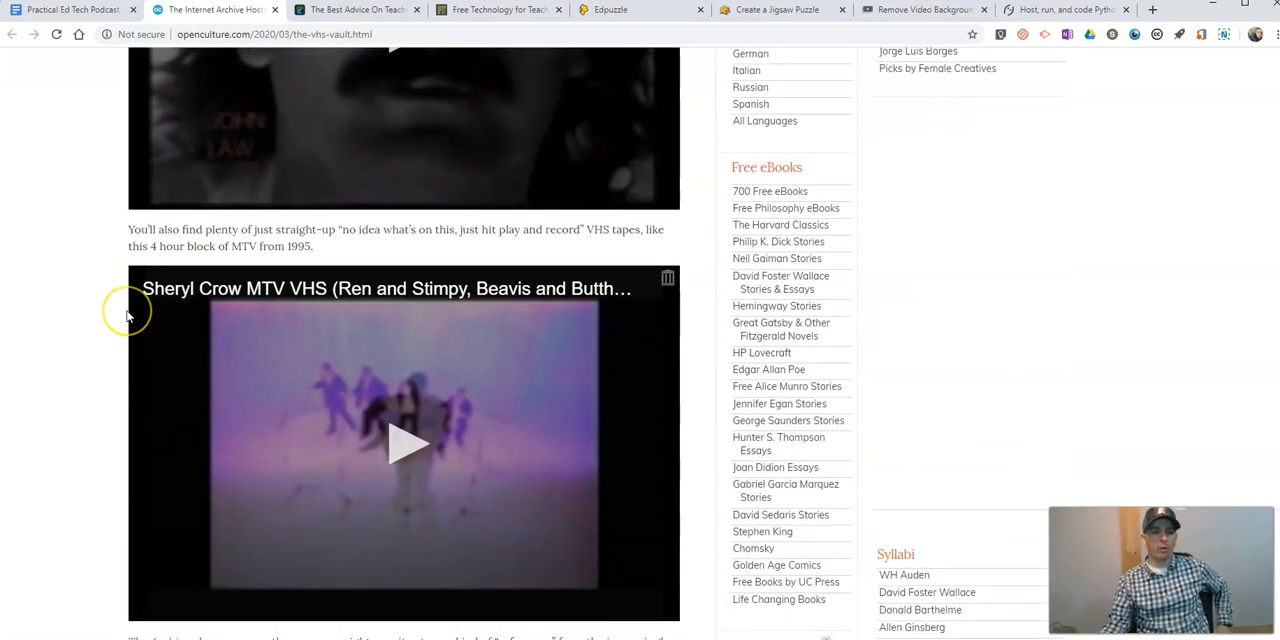
{"action": "mouse_move", "coordinate": [143, 313]}
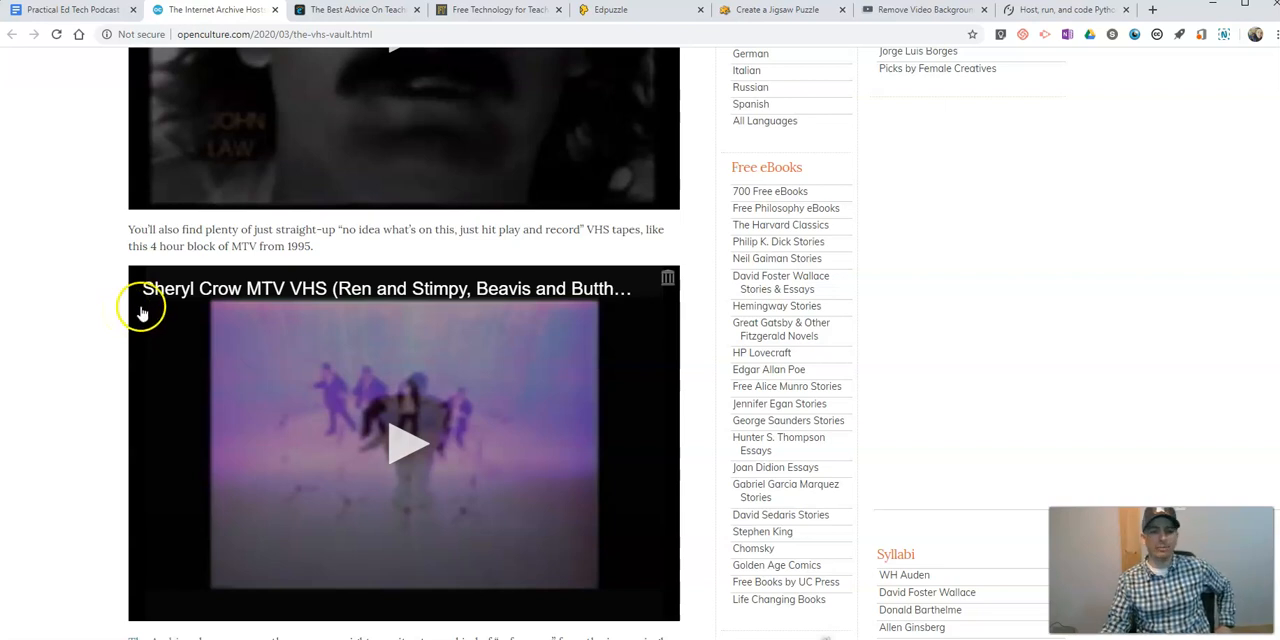
{"action": "scroll", "scroll_direction": "down", "scroll_amount": 3}
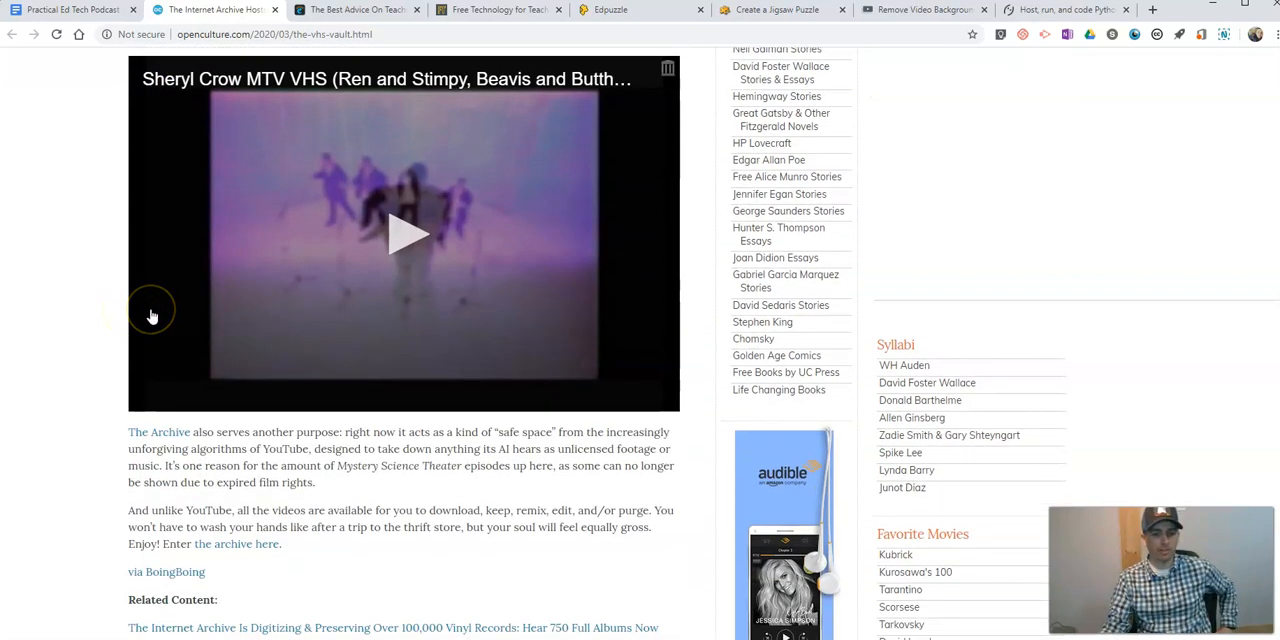
{"action": "scroll", "scroll_direction": "up", "scroll_amount": 3}
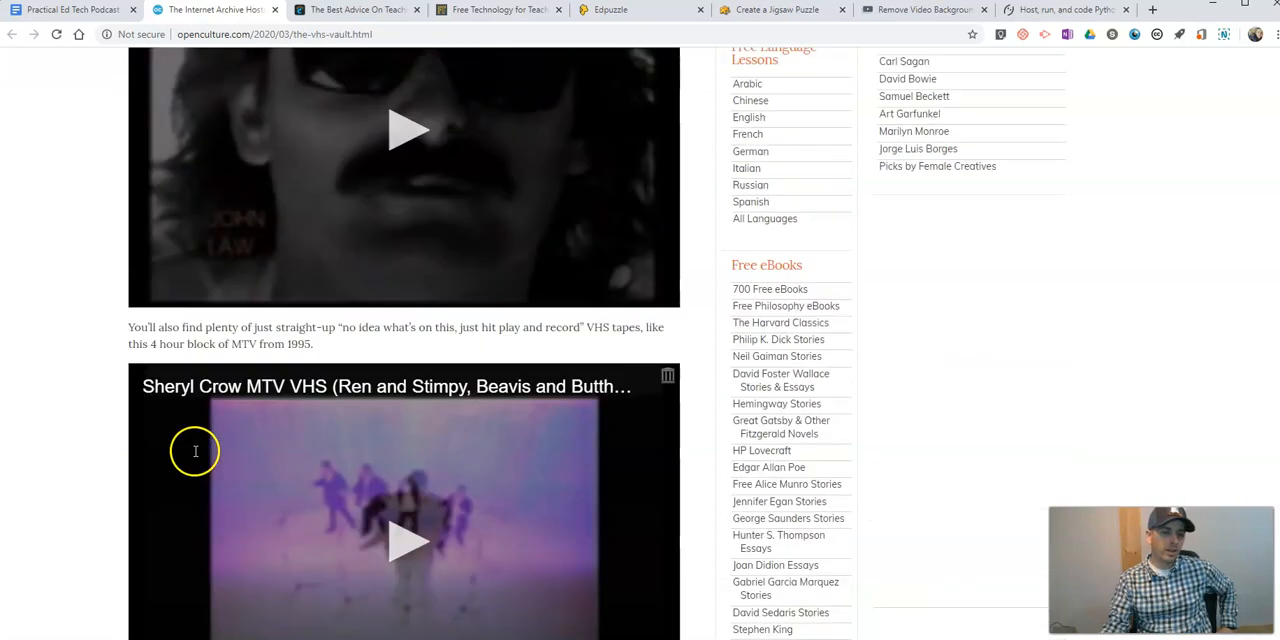
{"action": "scroll", "scroll_direction": "up", "scroll_amount": 3}
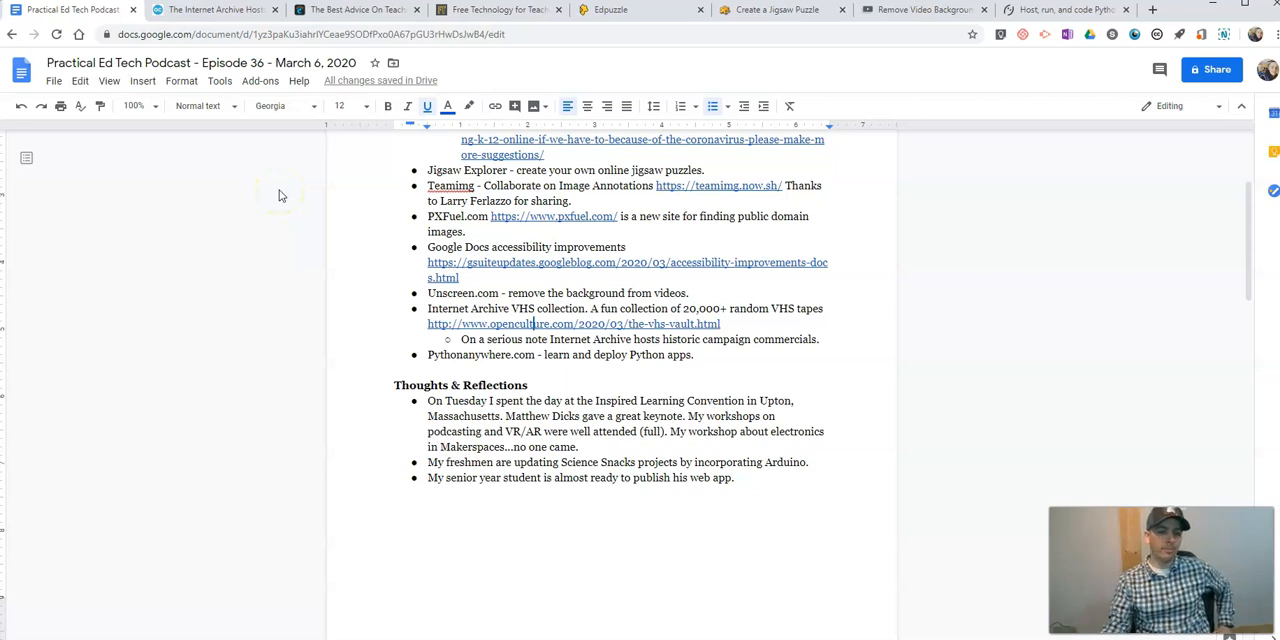
{"action": "mouse_move", "coordinate": [263, 197]}
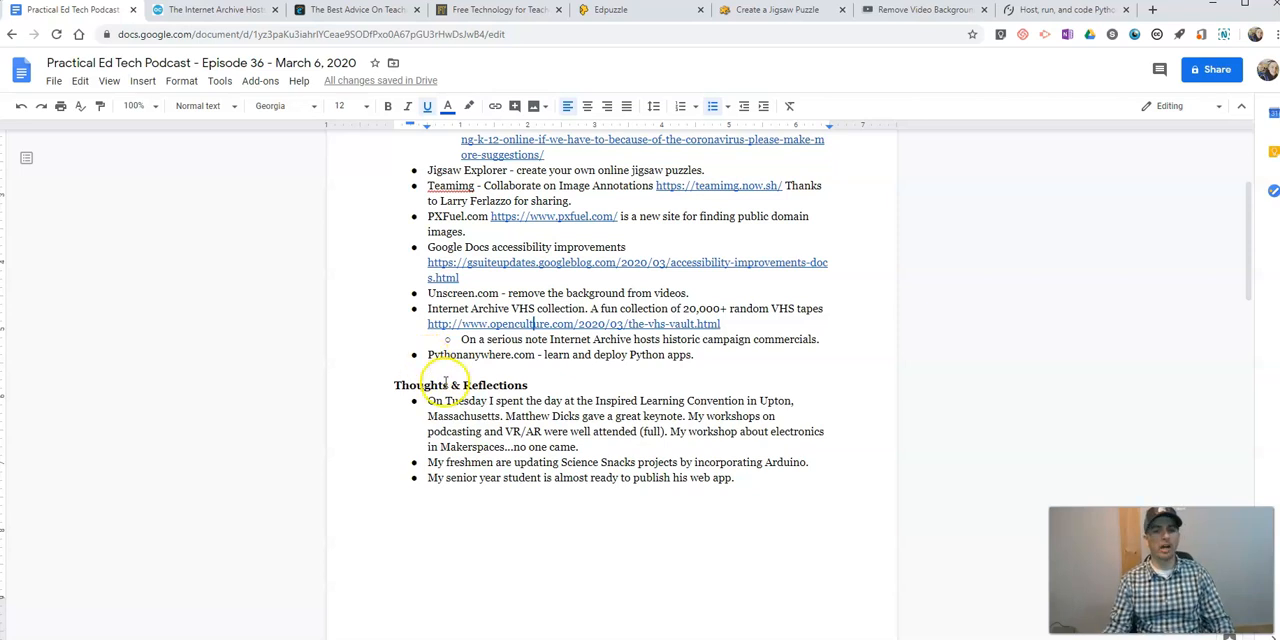
{"action": "scroll", "scroll_direction": "down", "scroll_amount": 3}
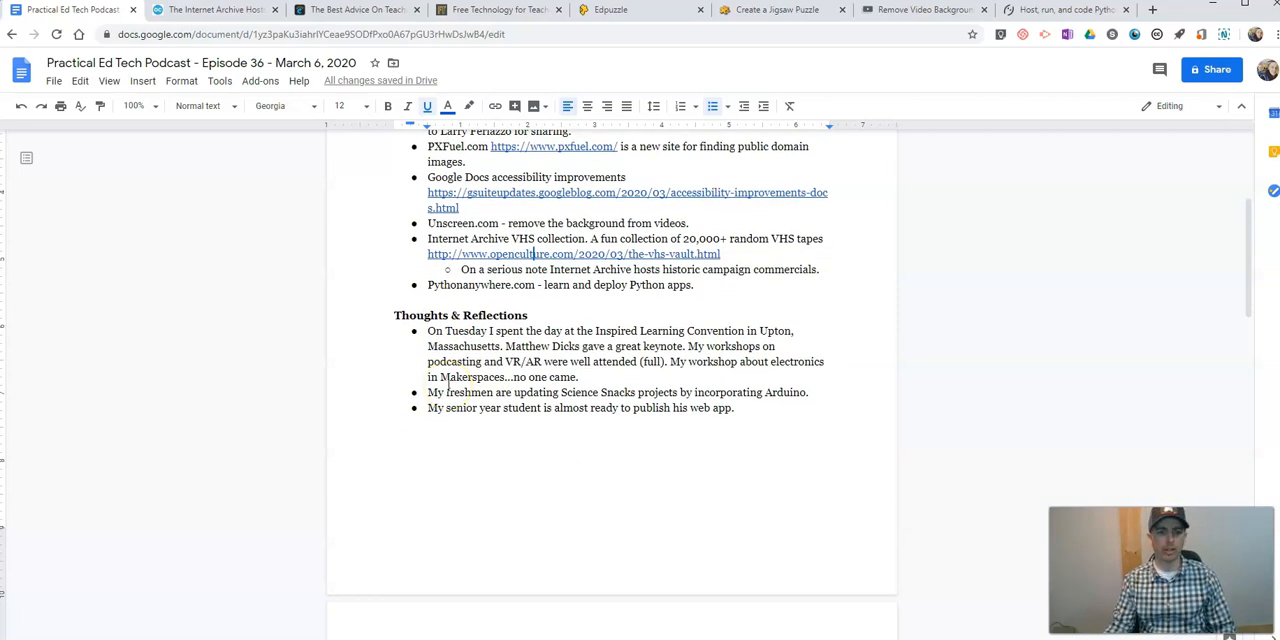
{"action": "scroll", "scroll_direction": "down", "scroll_amount": 3}
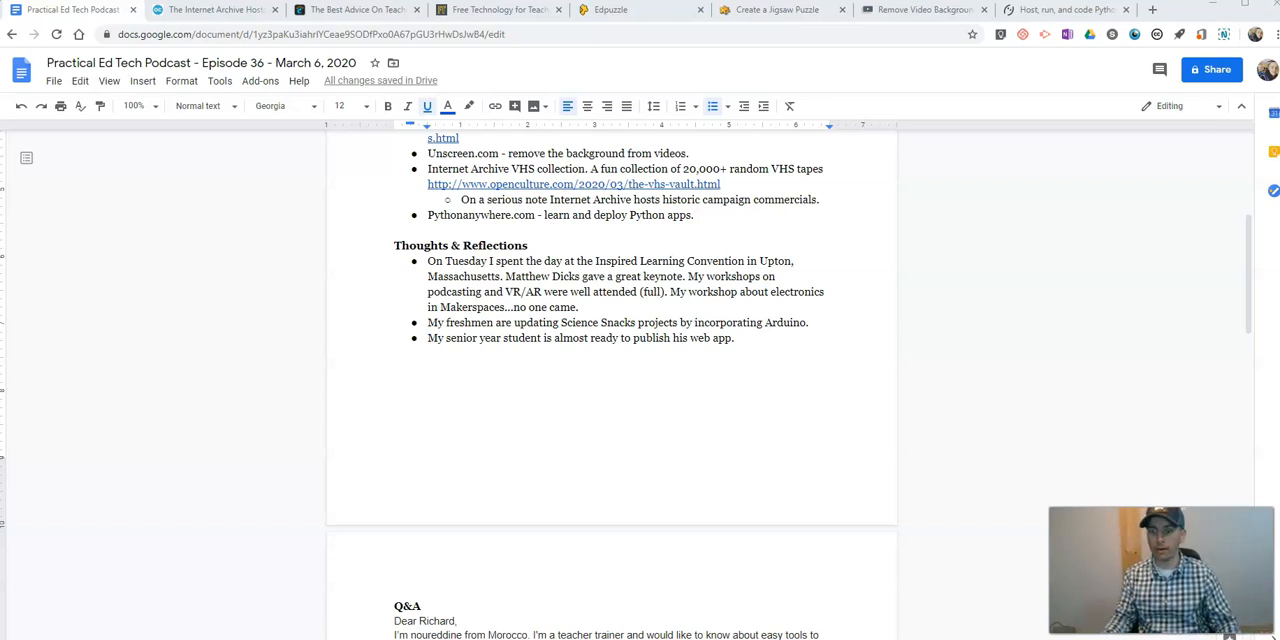
{"action": "mouse_move", "coordinate": [274, 541]}
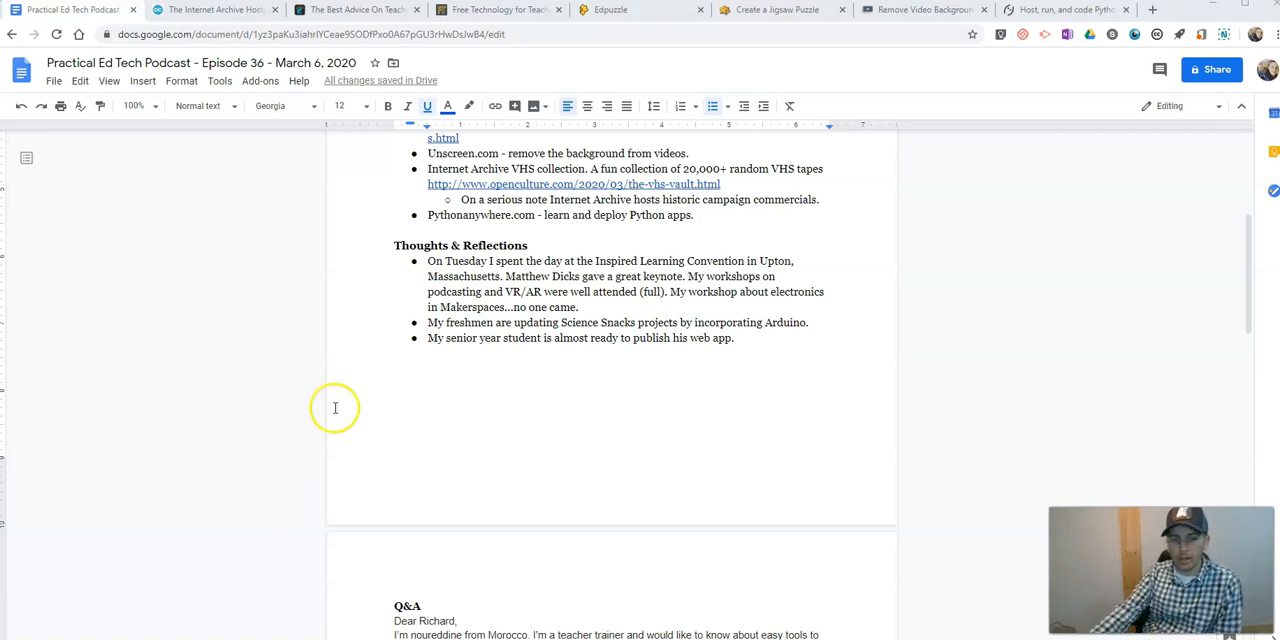
{"action": "scroll", "scroll_direction": "down", "scroll_amount": 3}
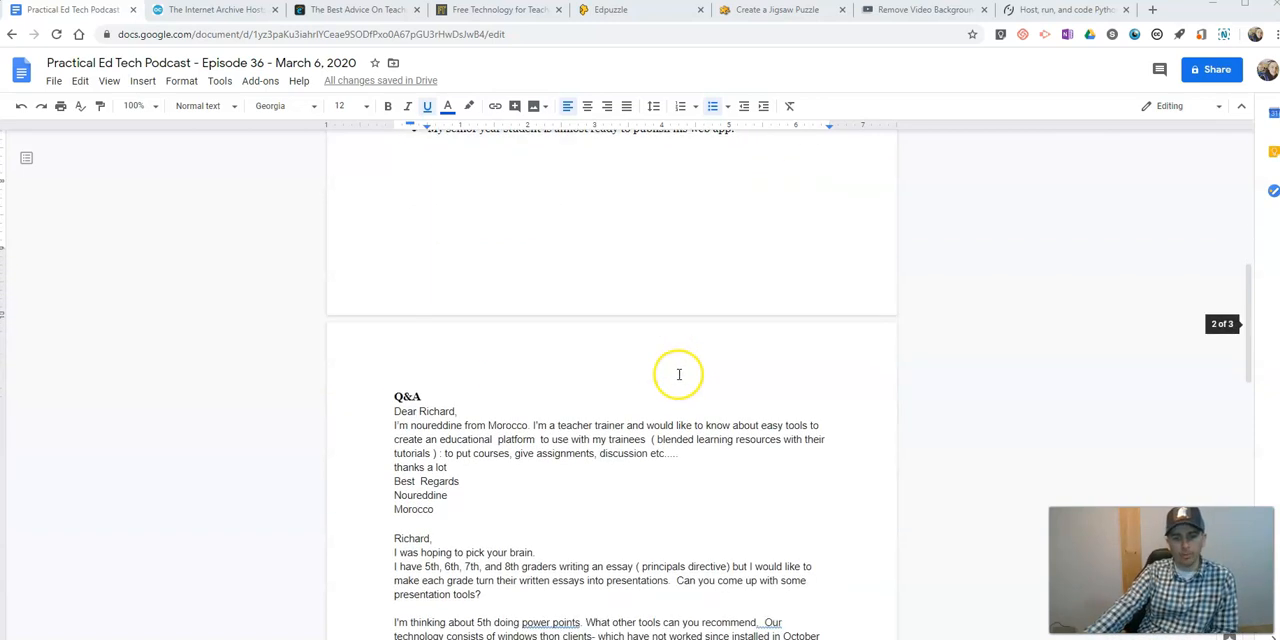
{"action": "mouse_move", "coordinate": [663, 364]}
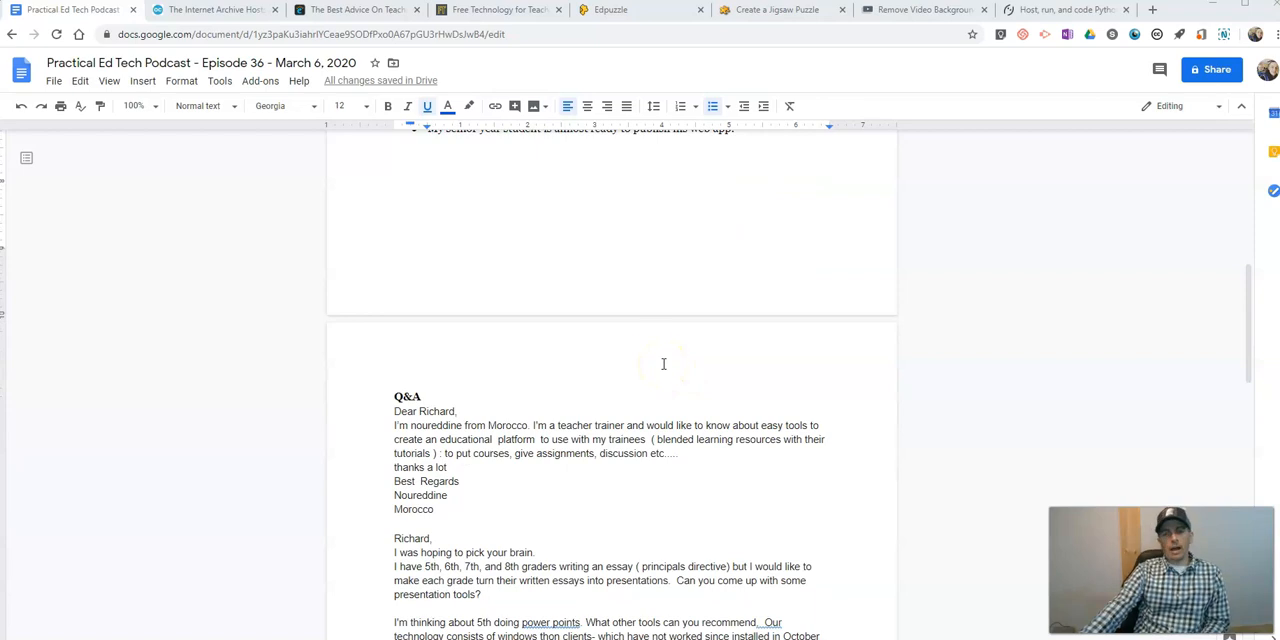
{"action": "scroll", "scroll_direction": "down", "scroll_amount": 3}
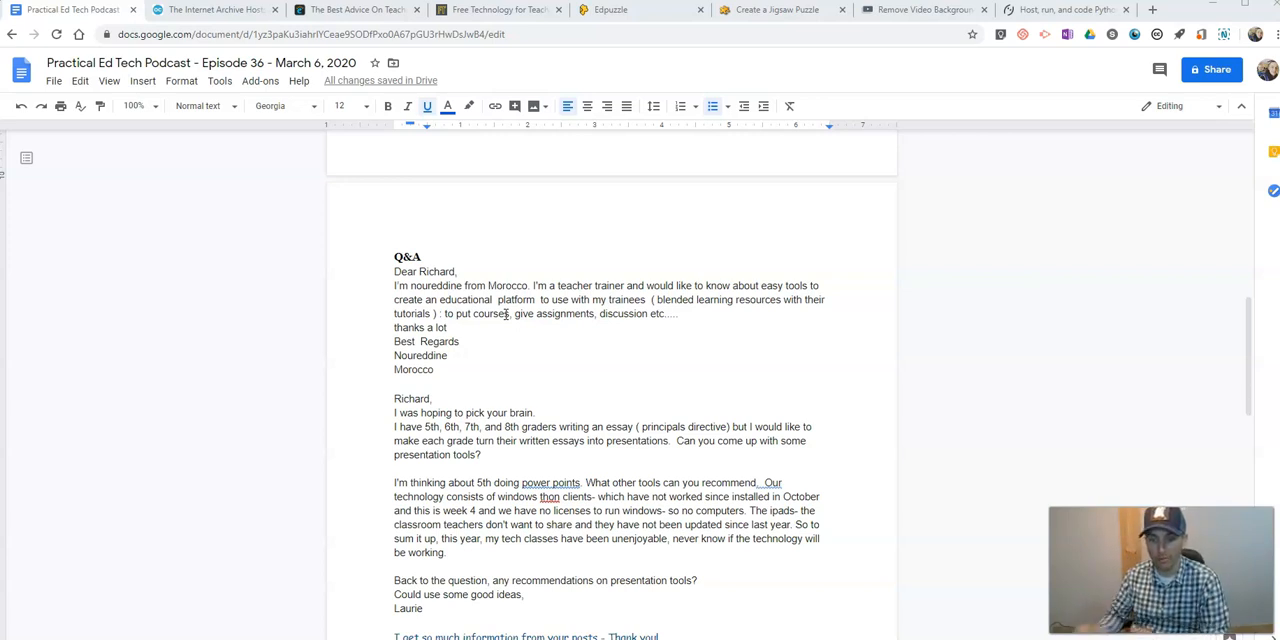
{"action": "mouse_move", "coordinate": [629, 457]}
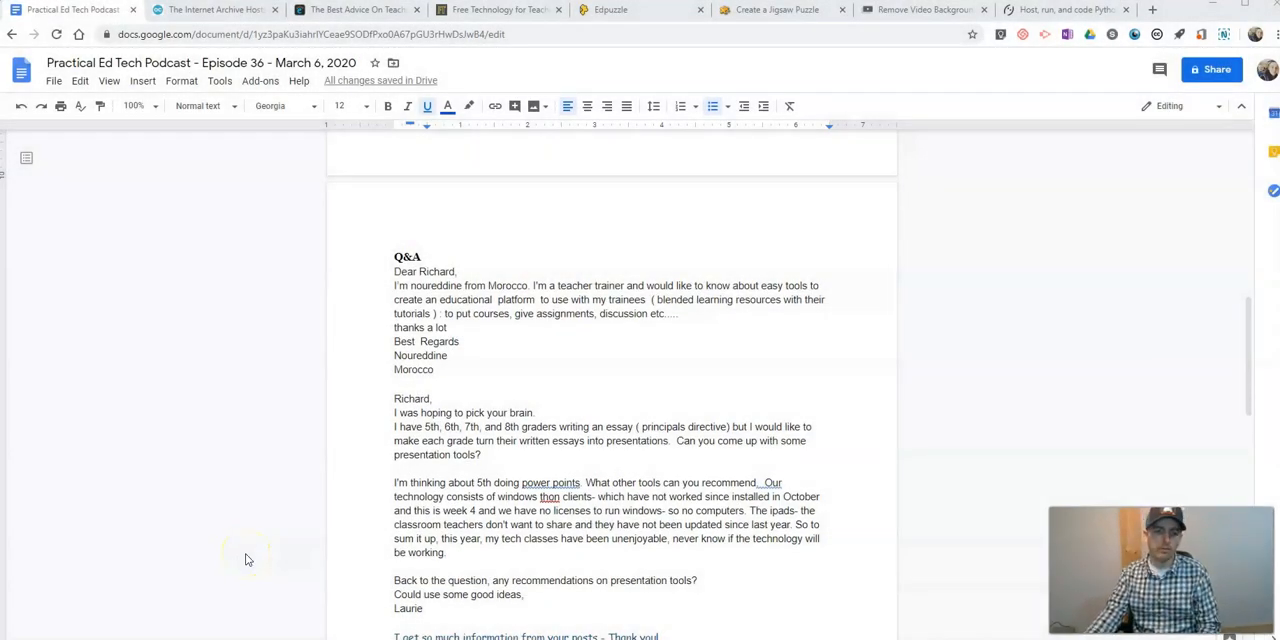
{"action": "mouse_move", "coordinate": [270, 527]}
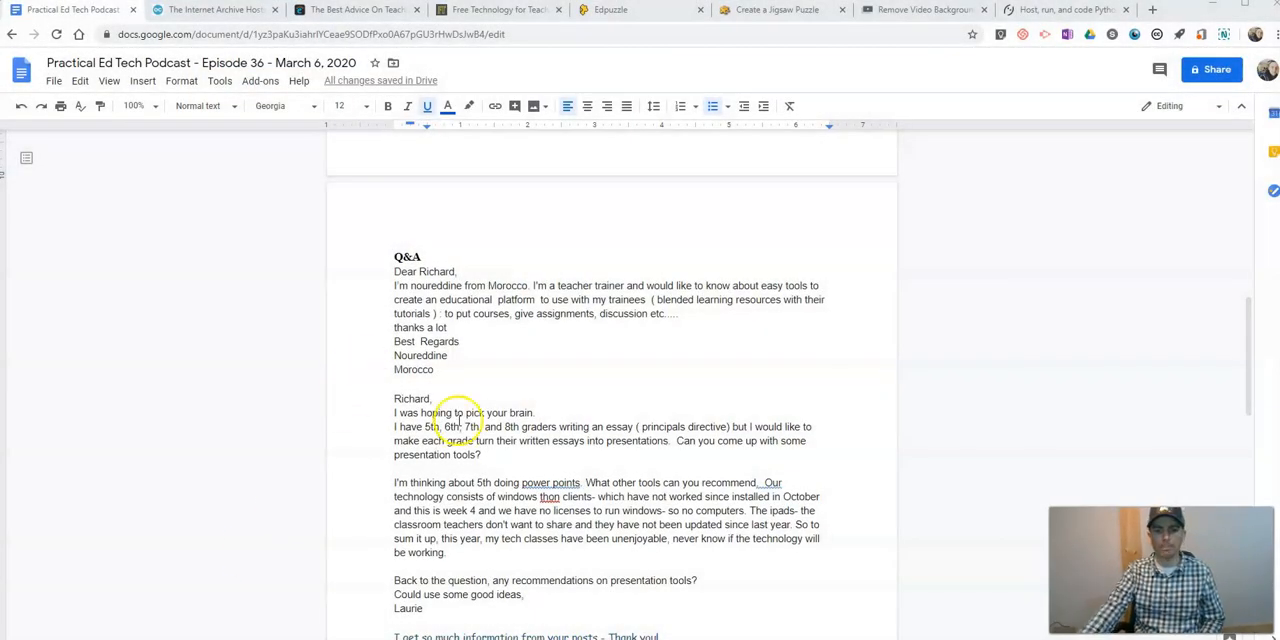
Scroll the show notes to the Quick Rubric scoring and cyber bullying video questions.
{"action": "scroll", "scroll_direction": "down", "scroll_amount": 3}
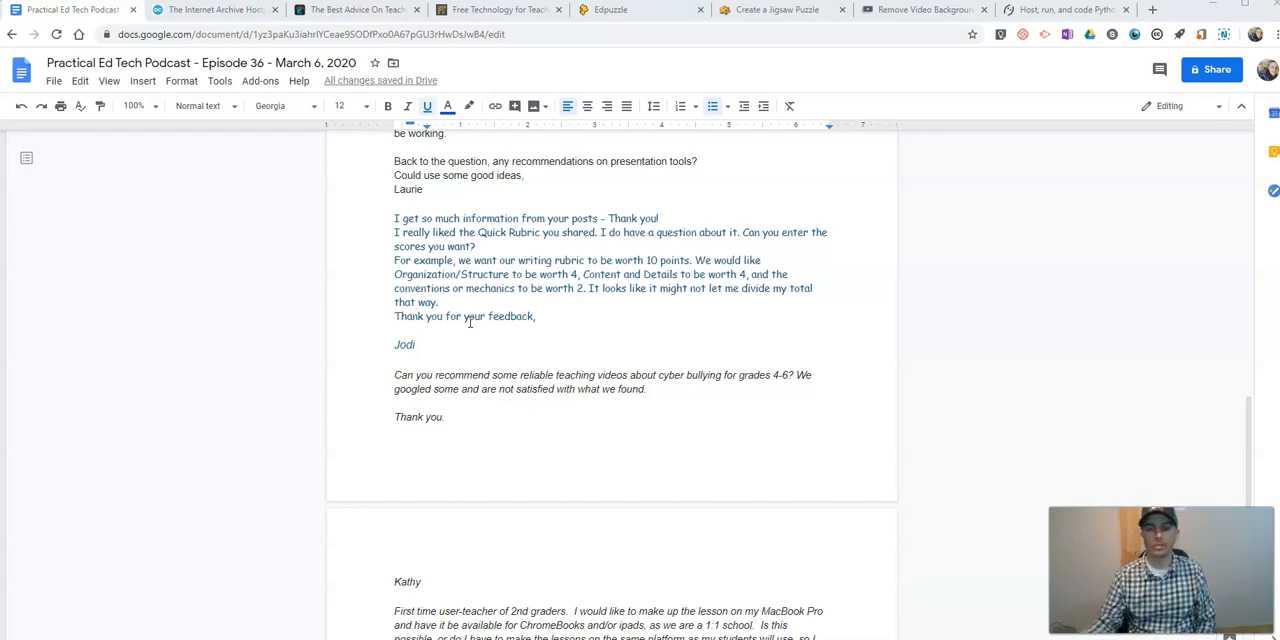
Scroll the show notes to the MacBook lessons for Chromebooks and iPads question.
{"action": "scroll", "scroll_direction": "down", "scroll_amount": 3}
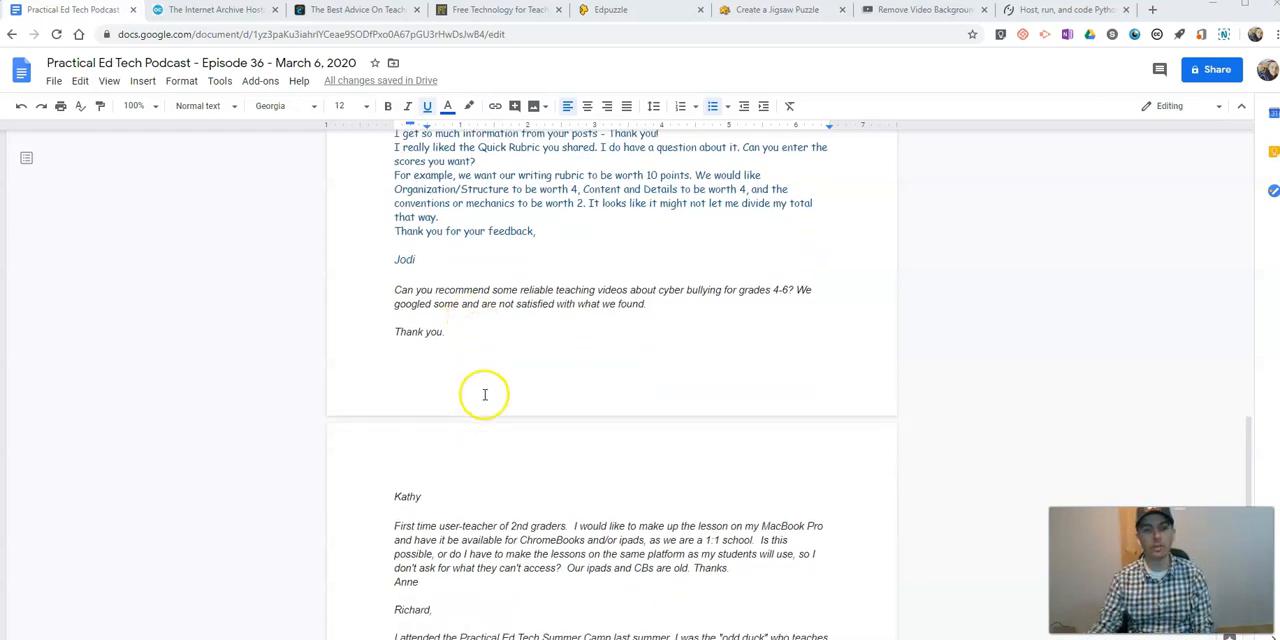
{"action": "scroll", "scroll_direction": "down", "scroll_amount": 3}
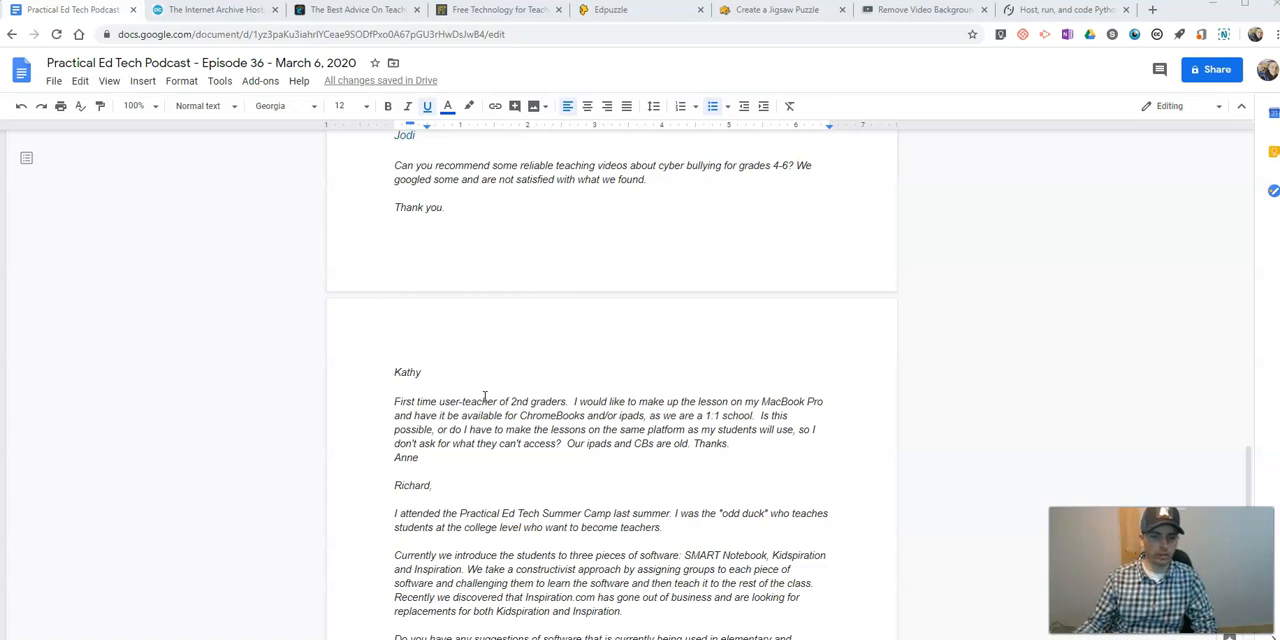
{"action": "scroll", "scroll_direction": "down", "scroll_amount": 3}
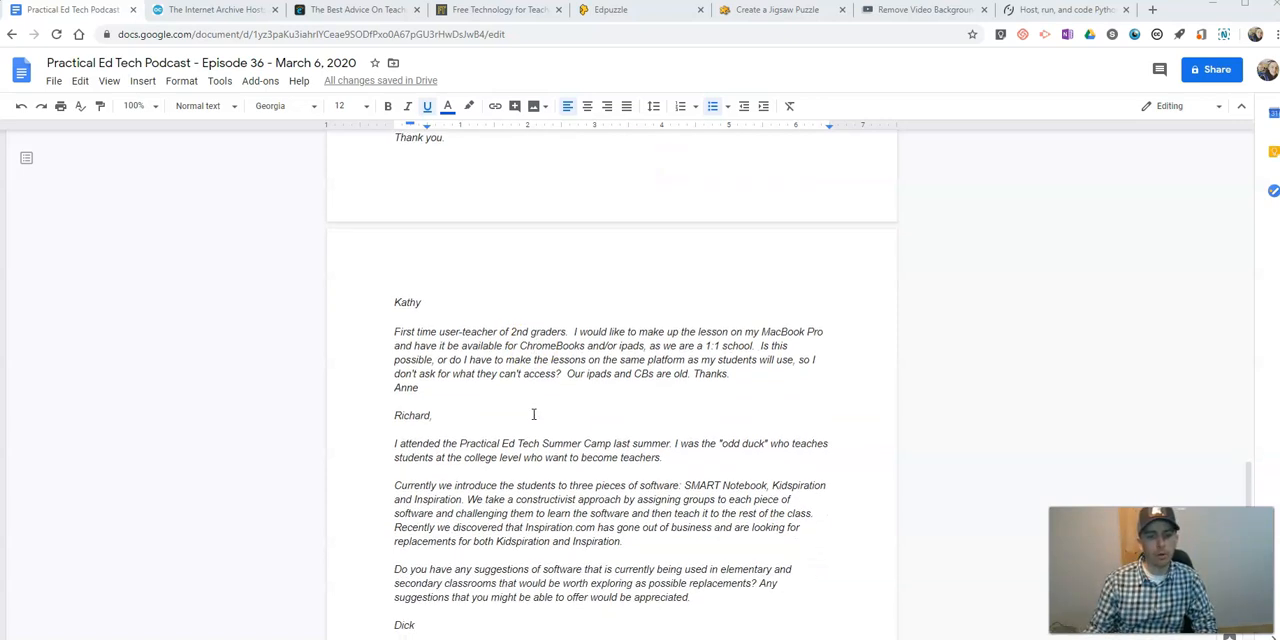
{"action": "scroll", "scroll_direction": "down", "scroll_amount": 3}
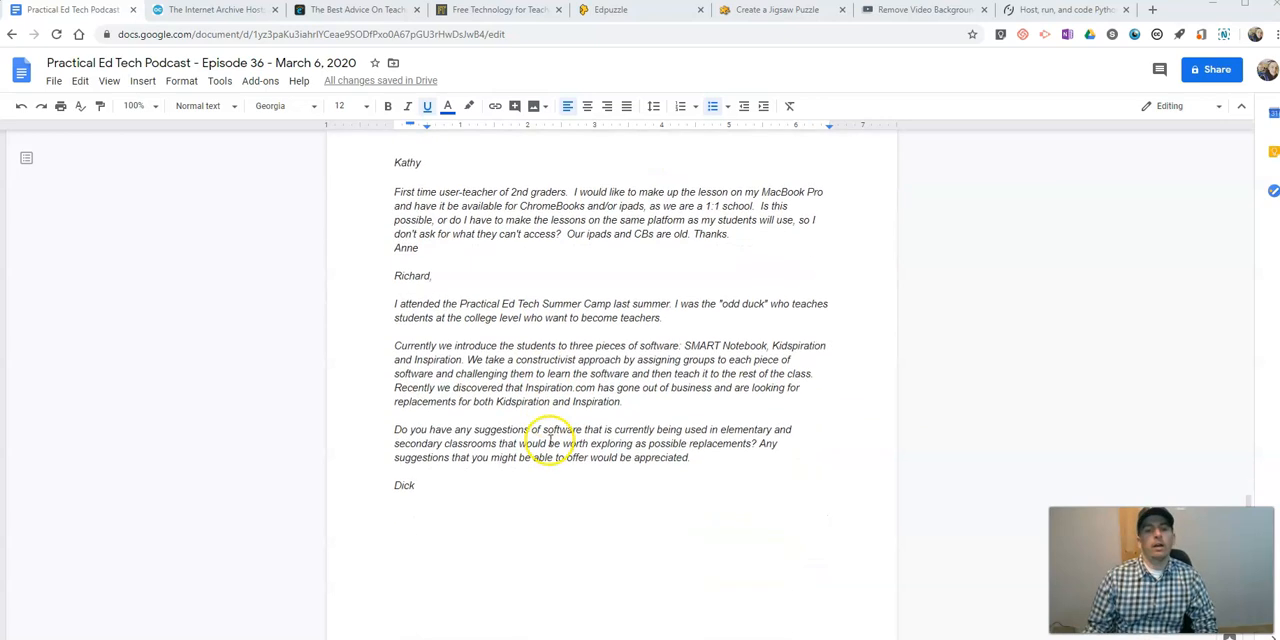
{"action": "mouse_move", "coordinate": [540, 487]}
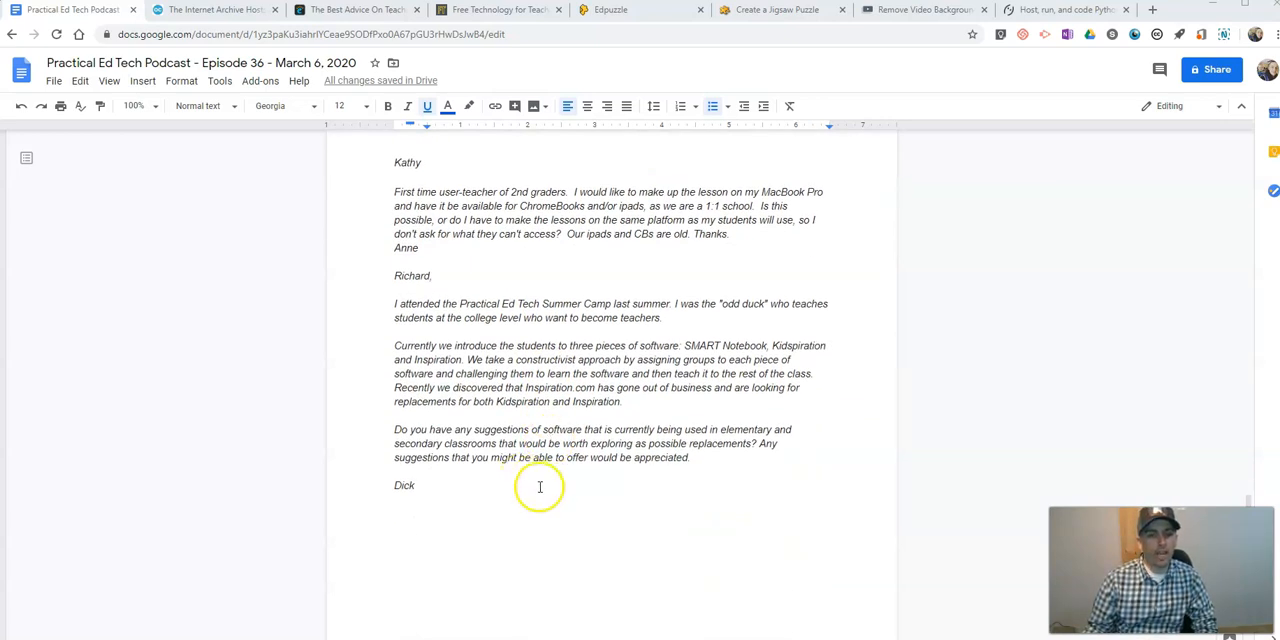
{"action": "mouse_move", "coordinate": [532, 463]}
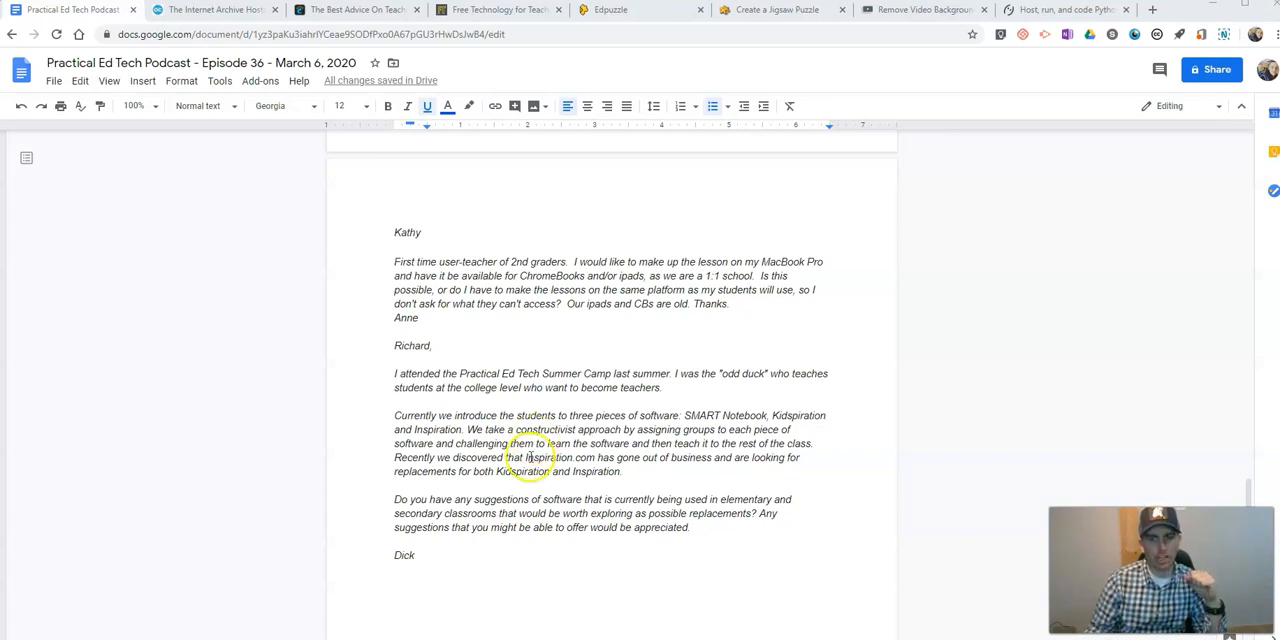
{"action": "mouse_move", "coordinate": [470, 320]}
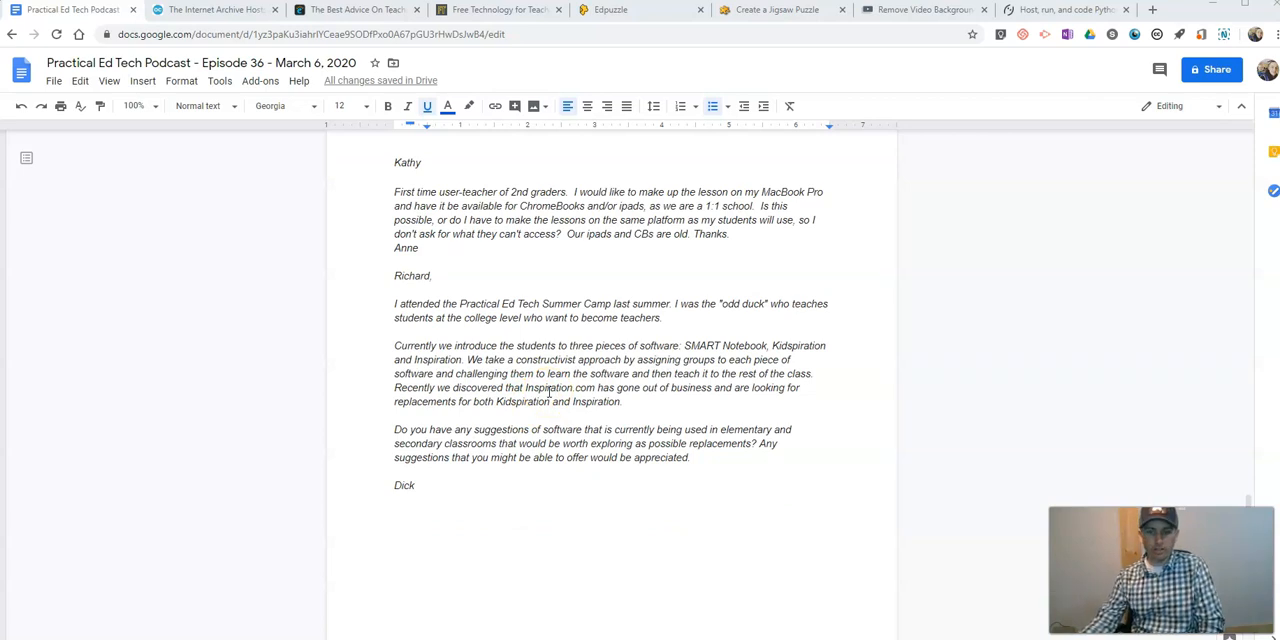
{"action": "scroll", "scroll_direction": "down", "scroll_amount": 3}
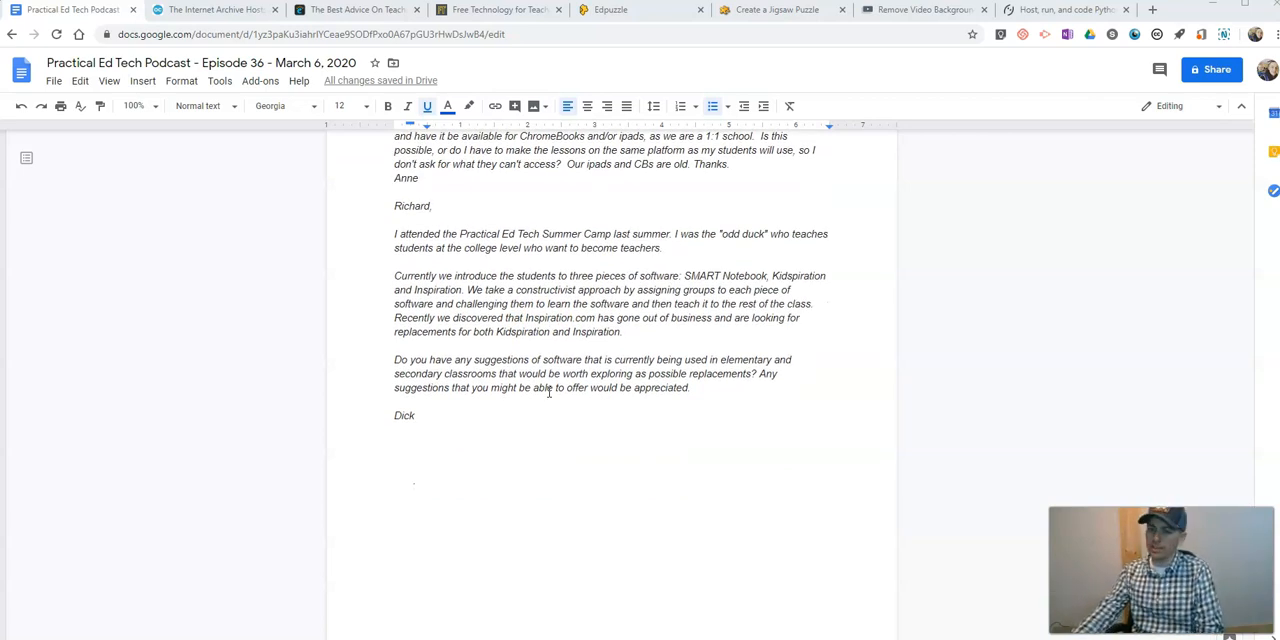